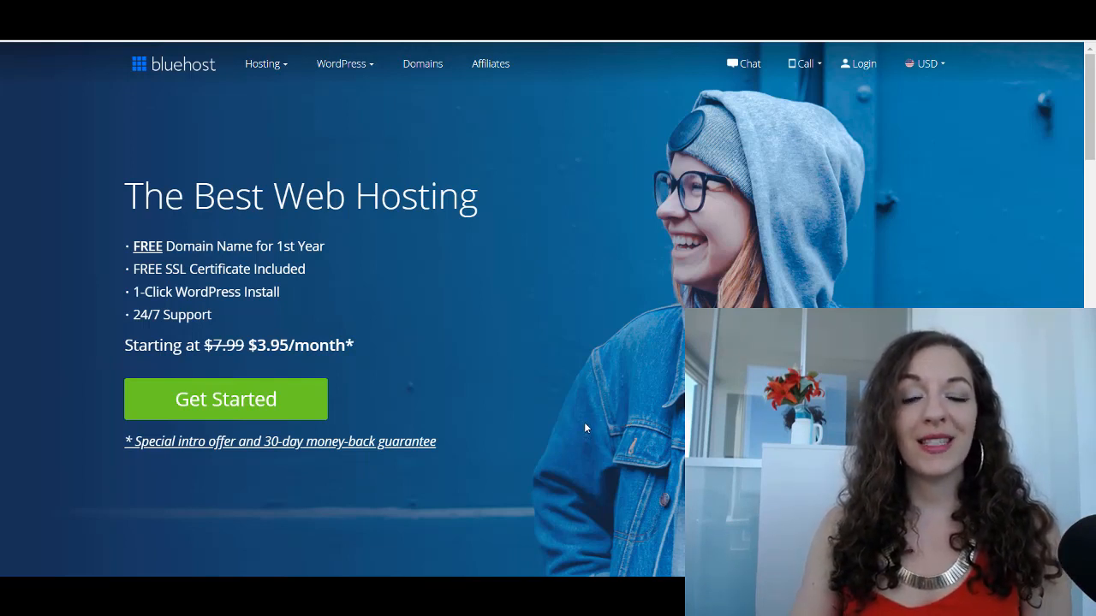
pyautogui.moveTo(603, 367)
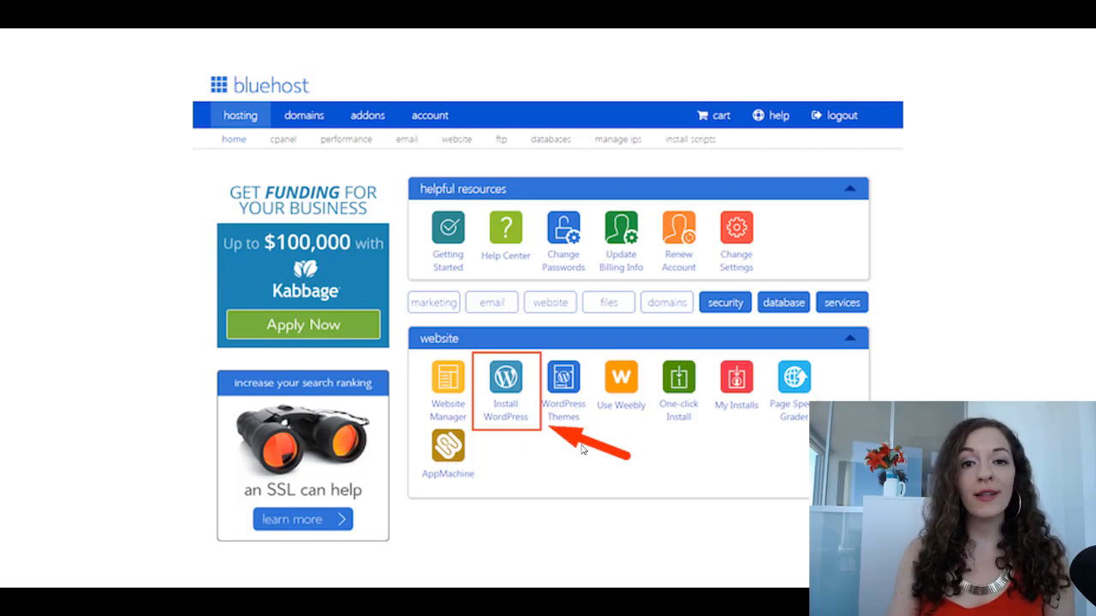
pyautogui.moveTo(636, 486)
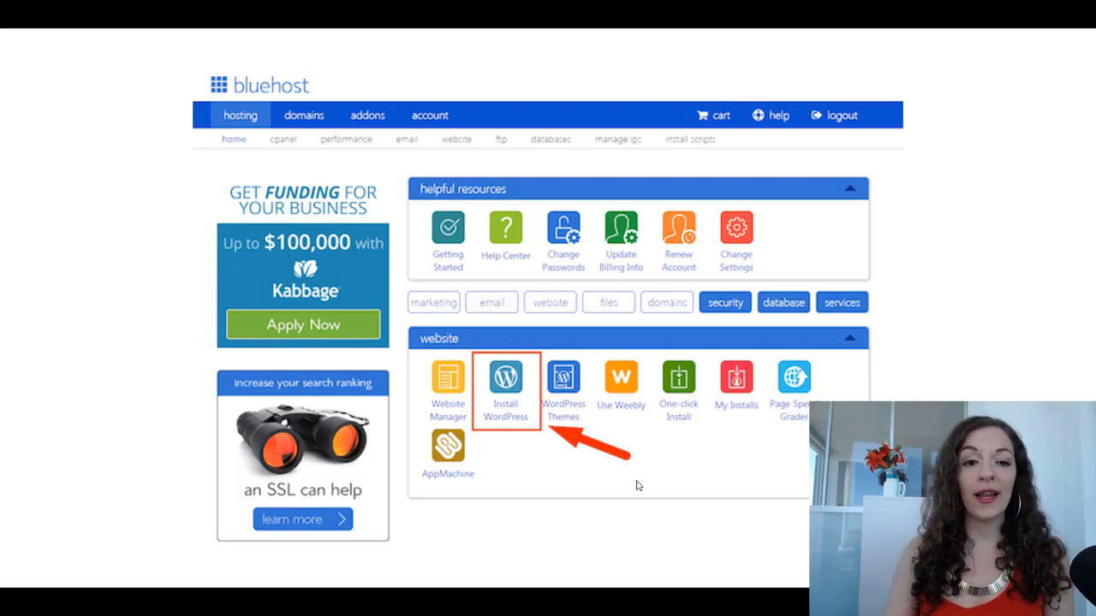
# - Show the cPanel hosting home with the Install WordPress tool in the website section
pyautogui.click(505, 385)
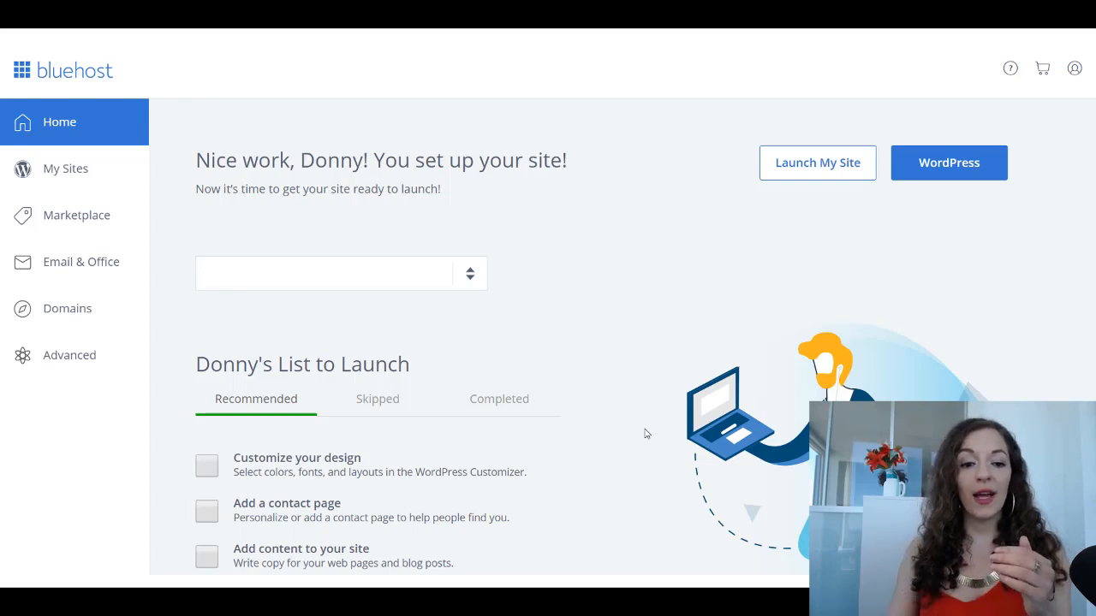
pyautogui.moveTo(360, 481)
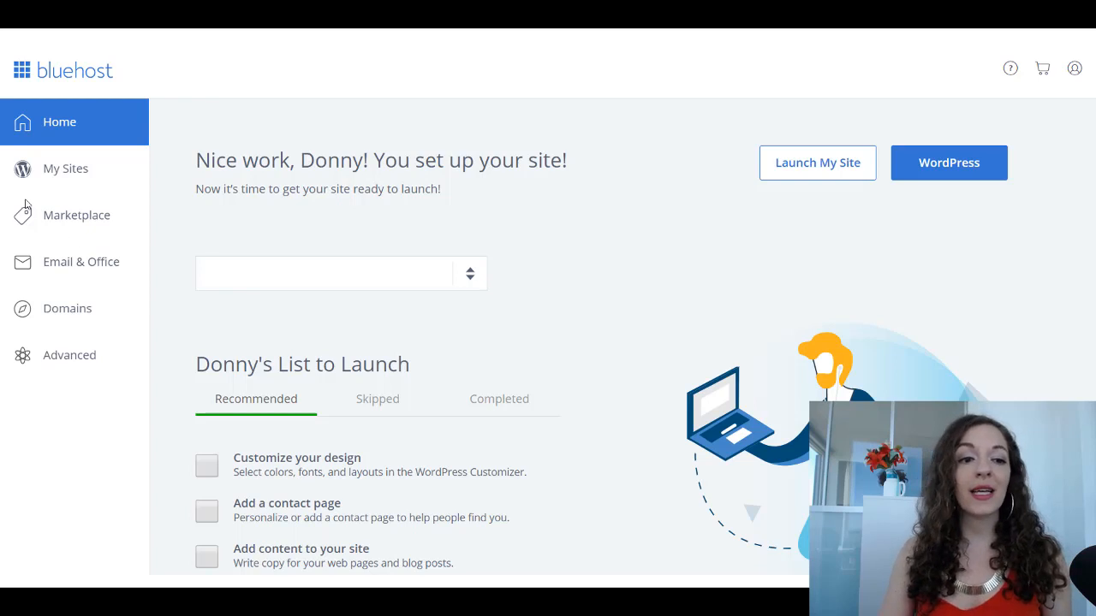
pyautogui.moveTo(144, 383)
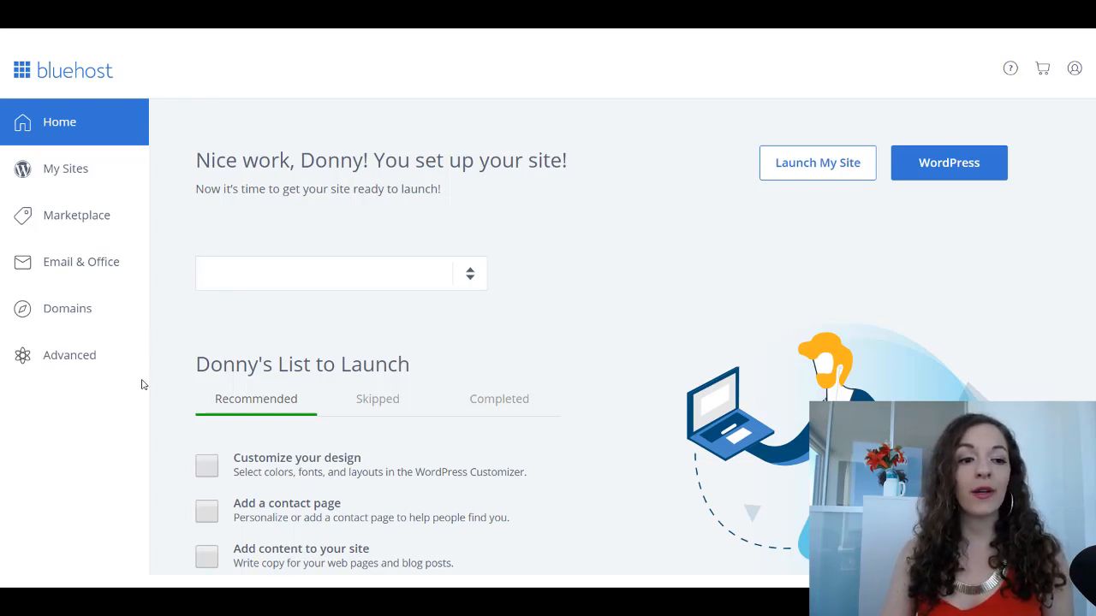
pyautogui.moveTo(990, 282)
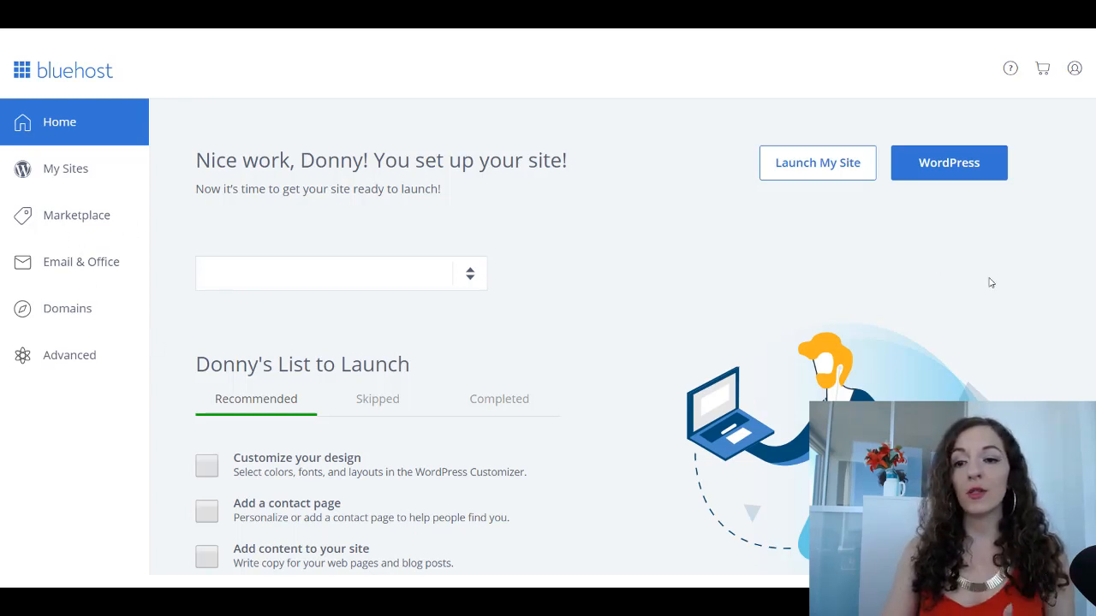
pyautogui.moveTo(992, 178)
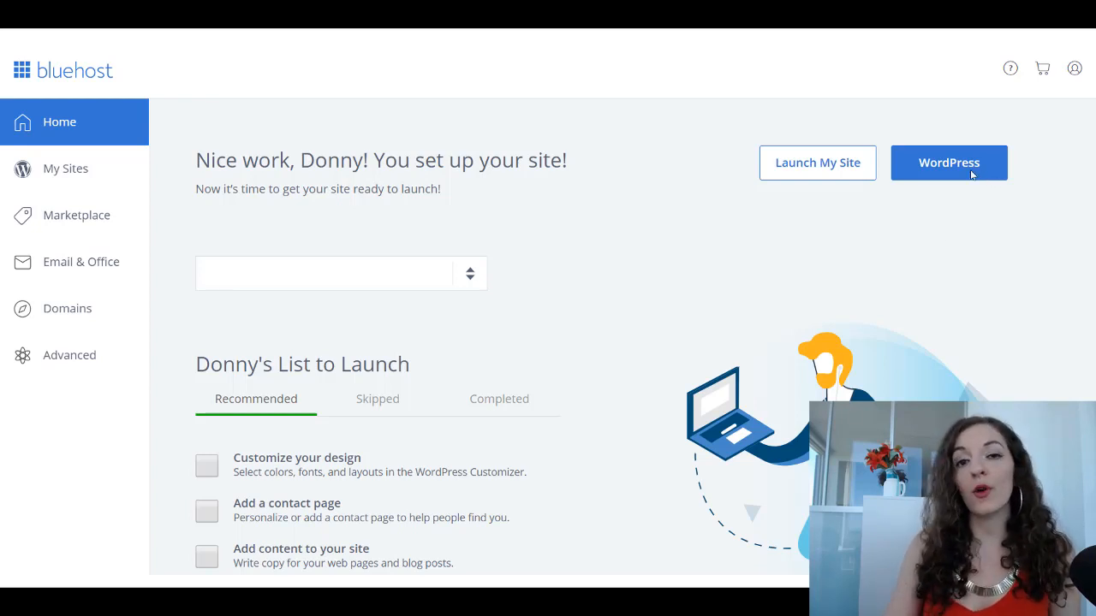
pyautogui.moveTo(863, 329)
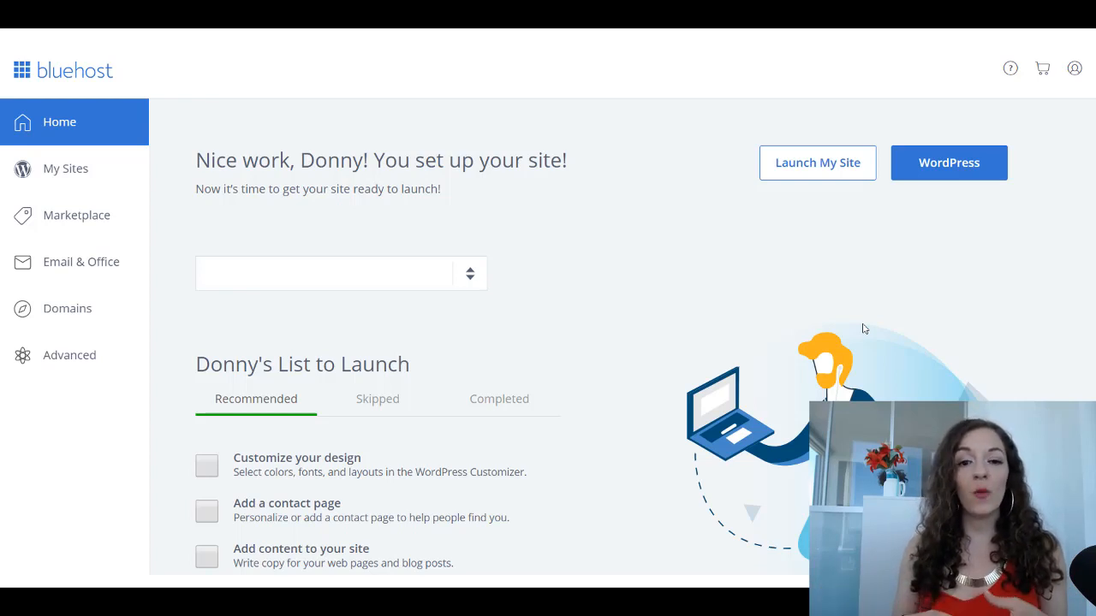
pyautogui.moveTo(767, 363)
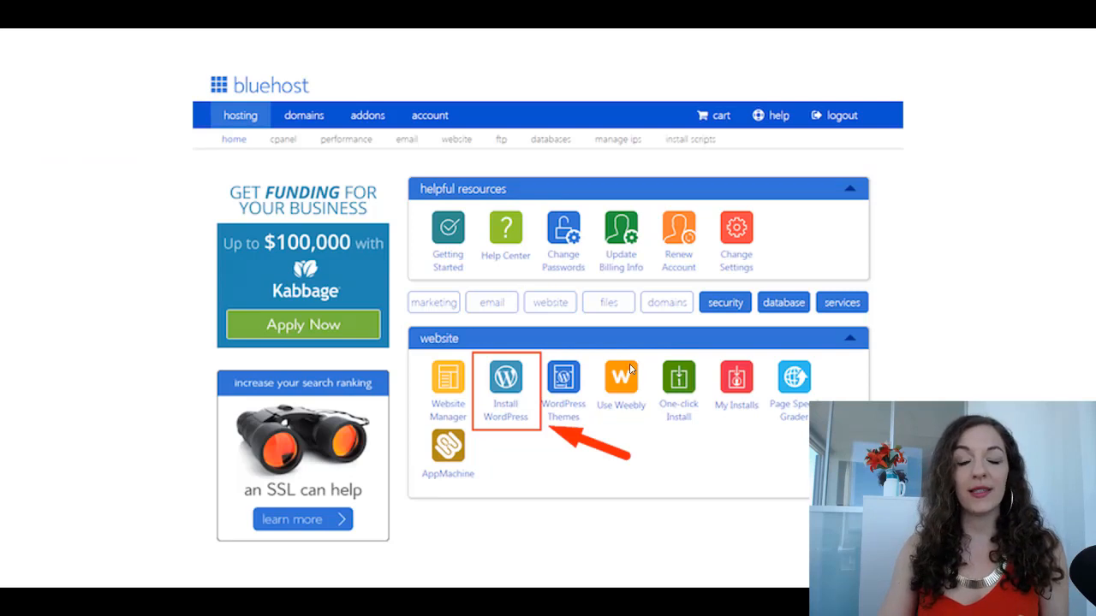
pyautogui.moveTo(683, 343)
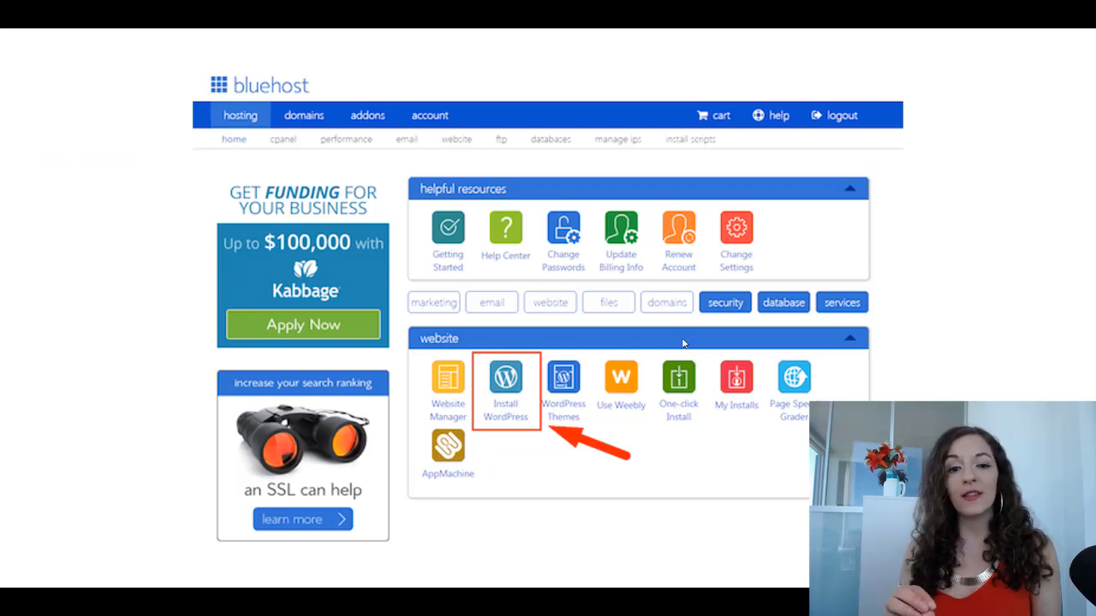
pyautogui.moveTo(65, 363)
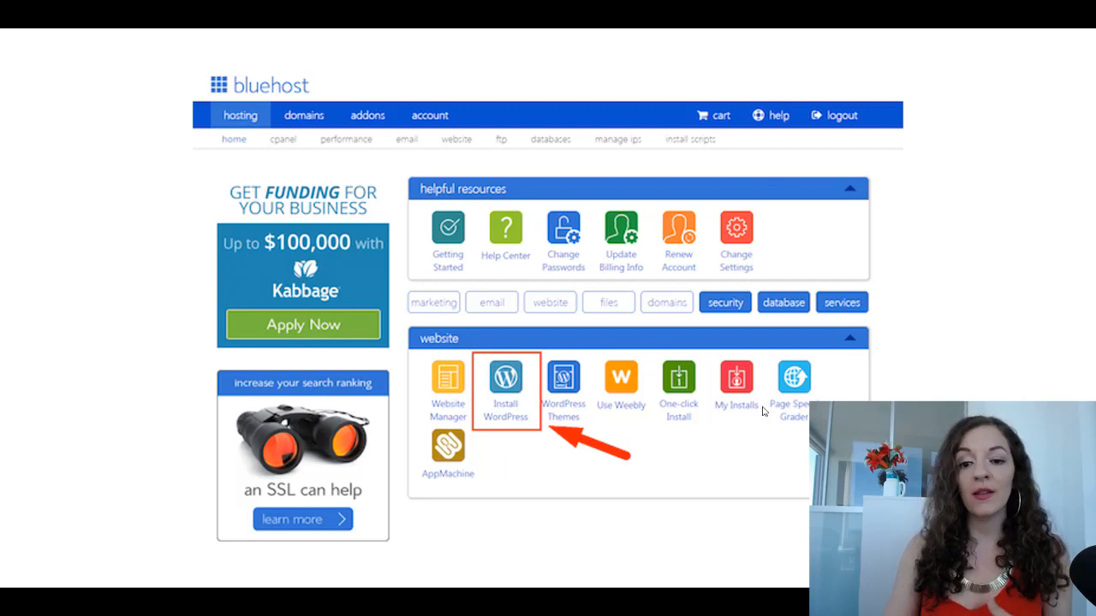
pyautogui.moveTo(732, 448)
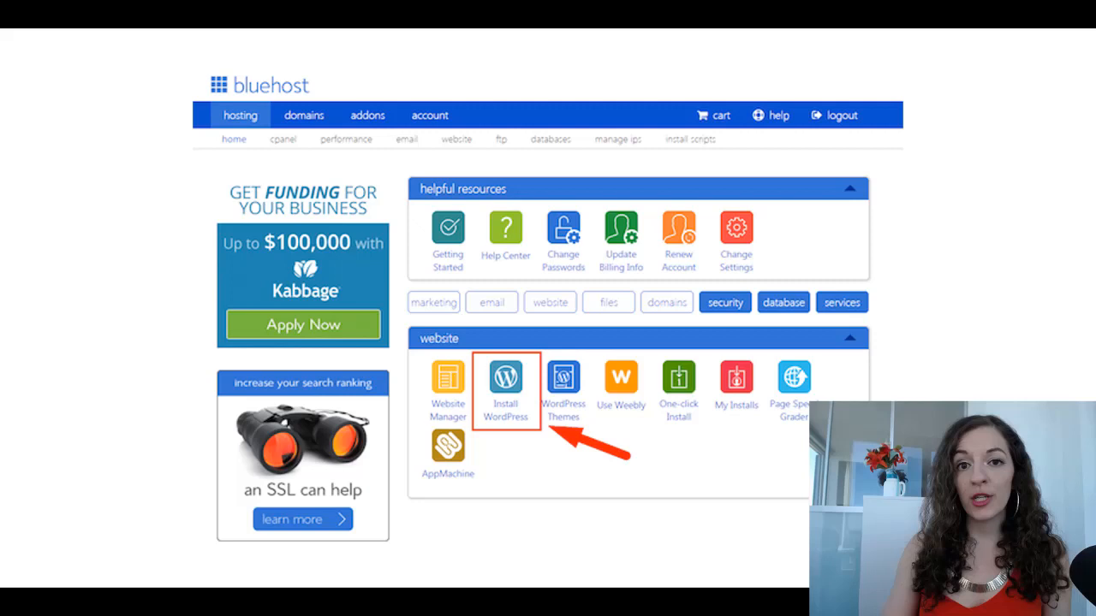
# - Switch back to the cPanel hosting view with its Install WordPress icon
pyautogui.click(505, 383)
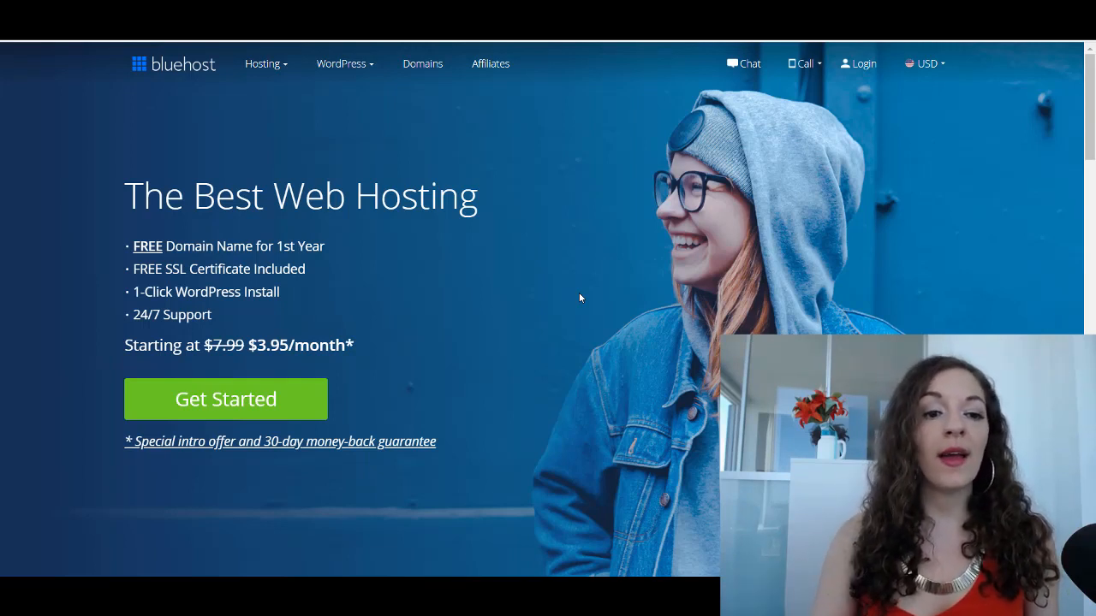
pyautogui.moveTo(562, 223)
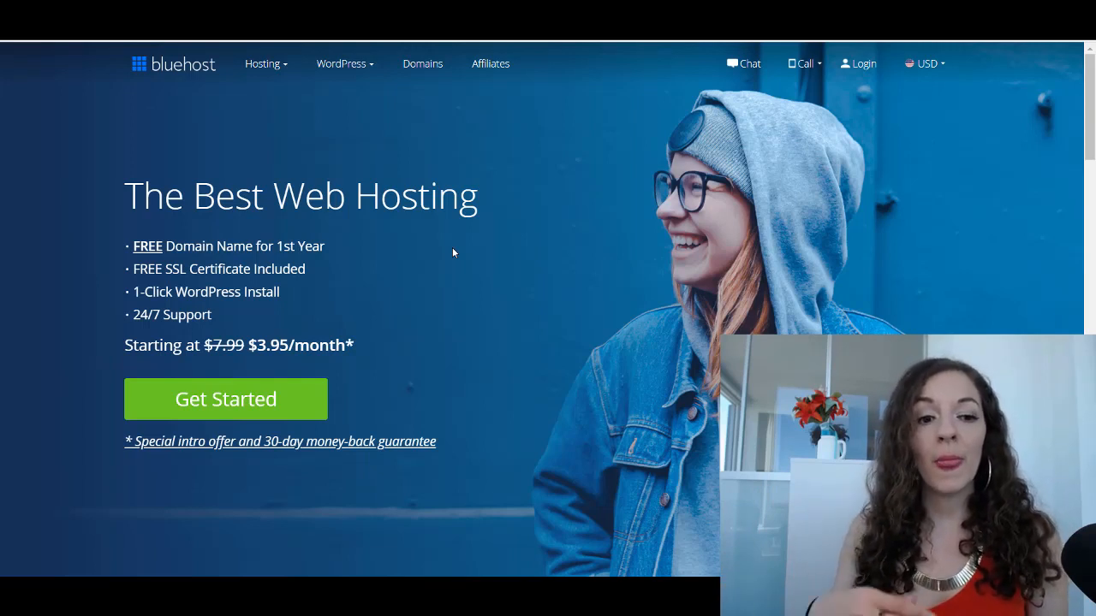
pyautogui.moveTo(424, 249)
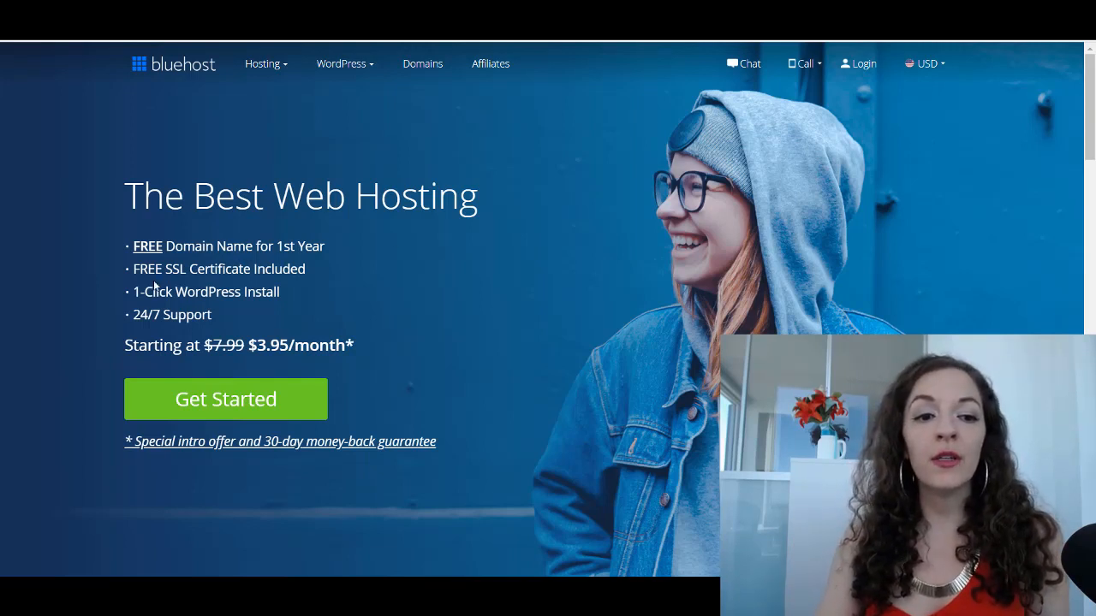
pyautogui.moveTo(381, 272)
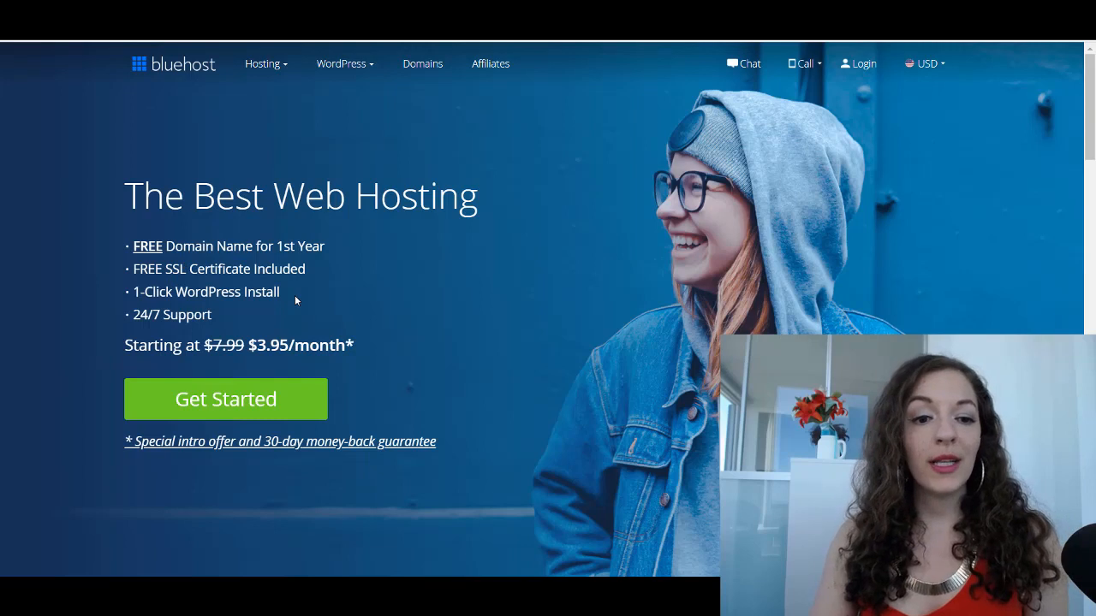
pyautogui.moveTo(683, 289)
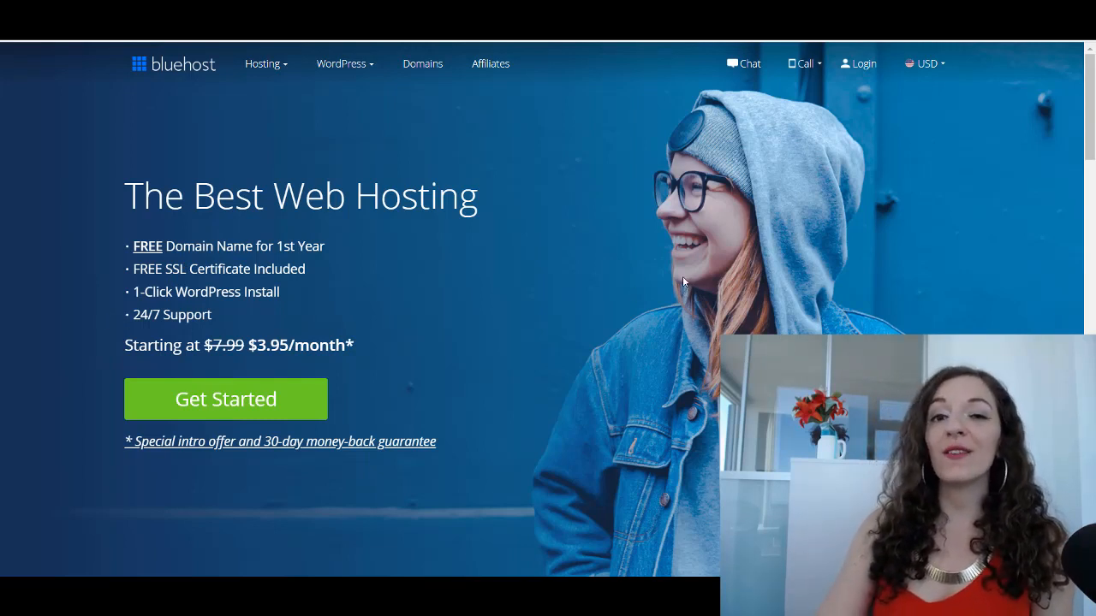
pyautogui.moveTo(221, 322)
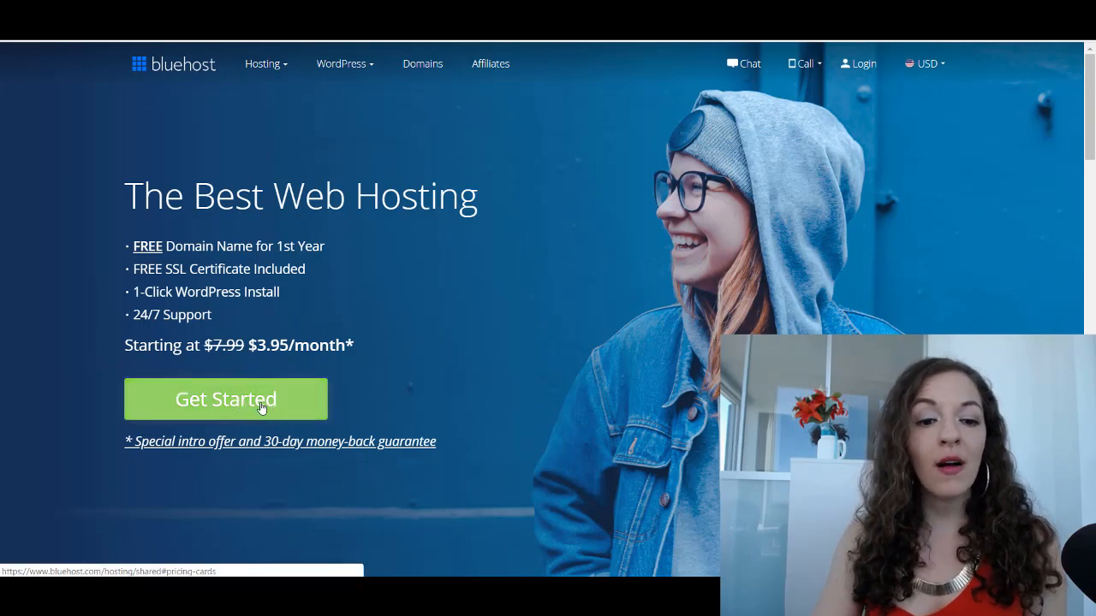
# - Review the Basic, Plus, Choice Plus and Pro plan cards via Get Started, scanning their feature lists
pyautogui.click(226, 399)
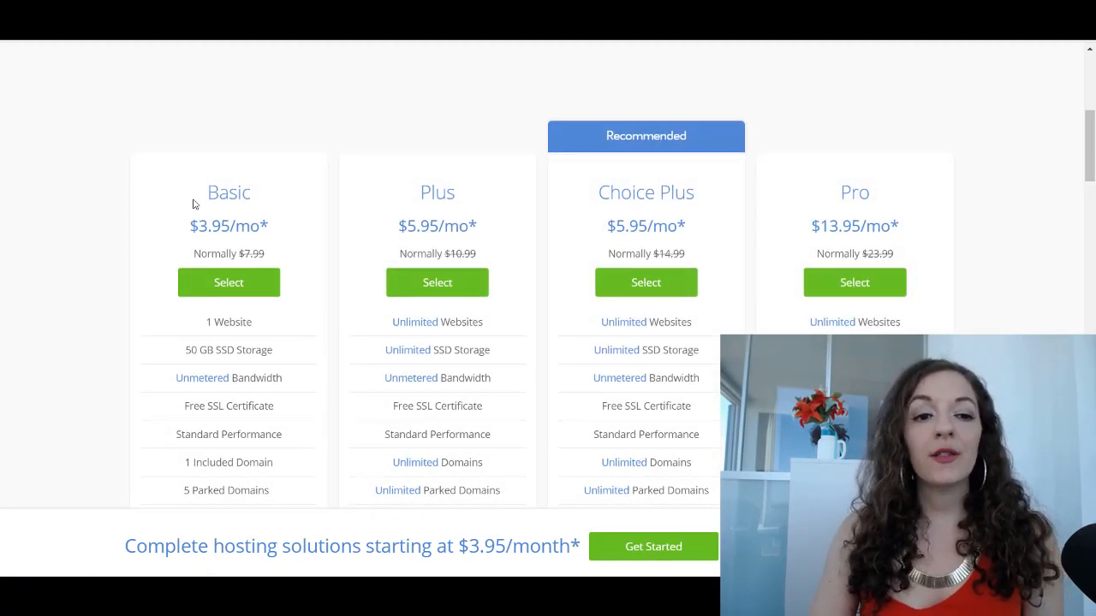
pyautogui.moveTo(312, 255)
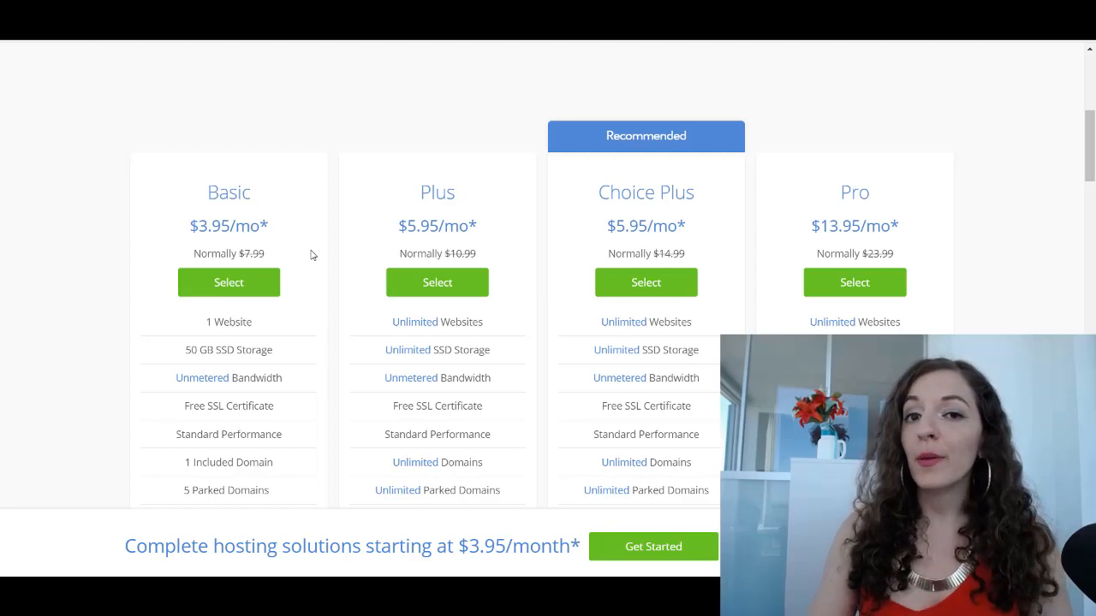
pyautogui.moveTo(277, 368)
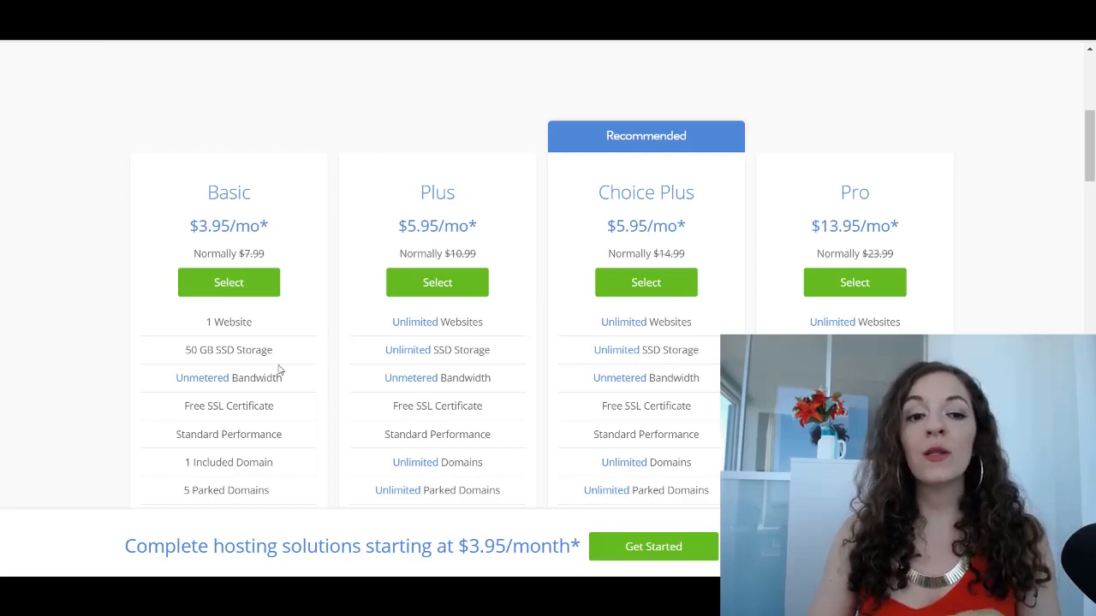
pyautogui.moveTo(322, 342)
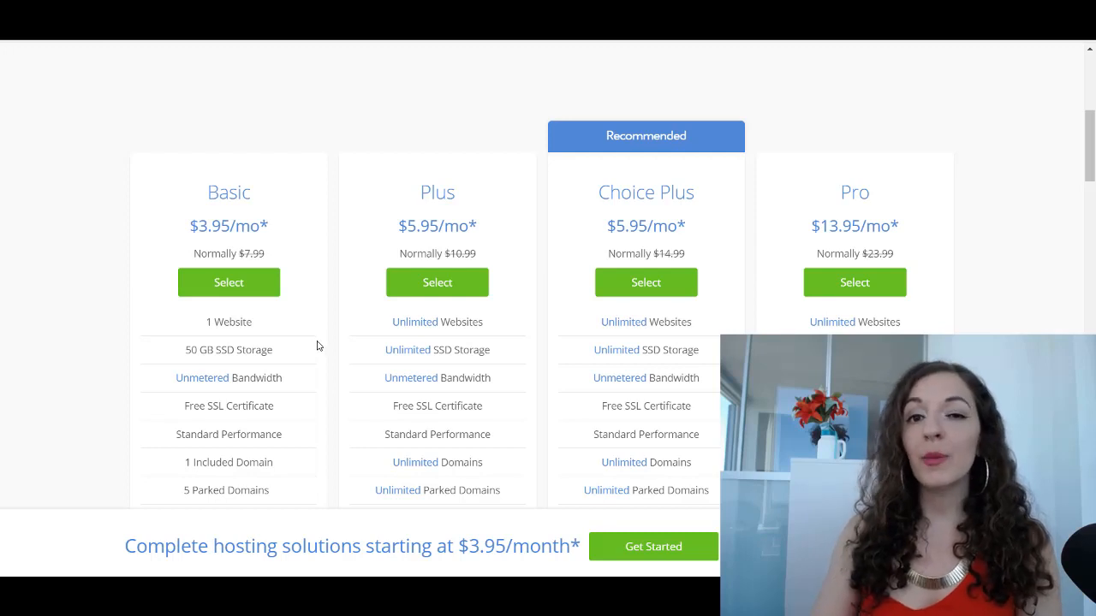
pyautogui.doubleClick(198, 350)
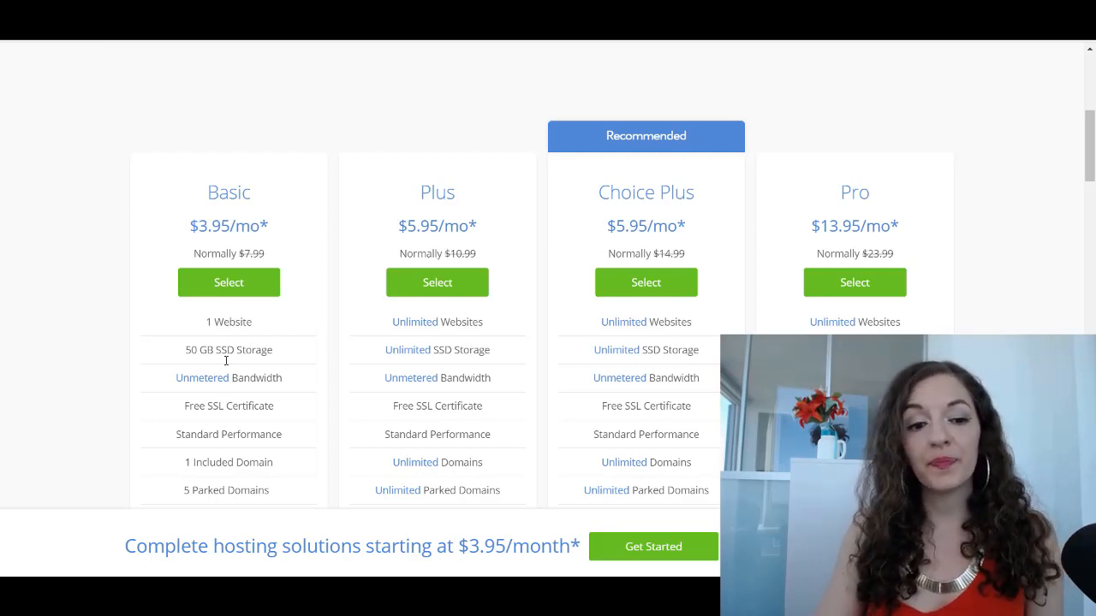
pyautogui.scroll(-3)
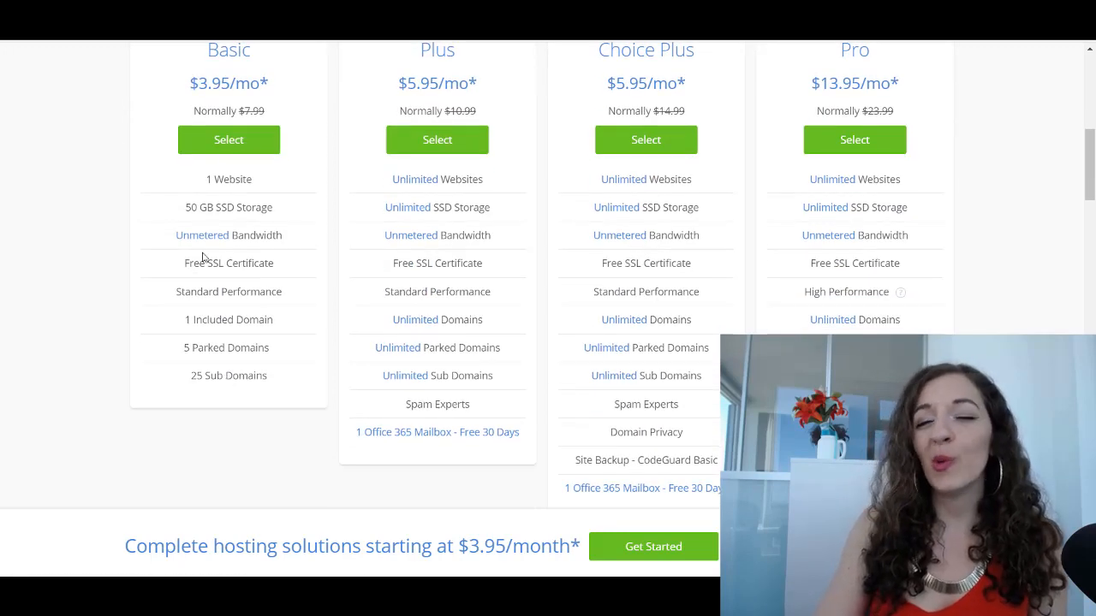
pyautogui.scroll(3)
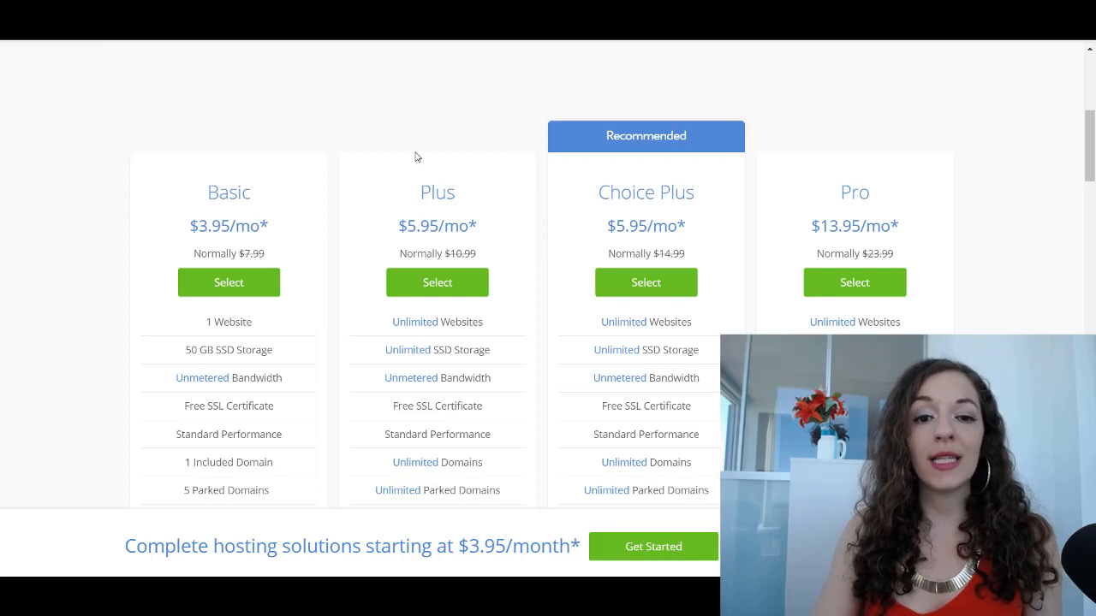
pyautogui.moveTo(696, 221)
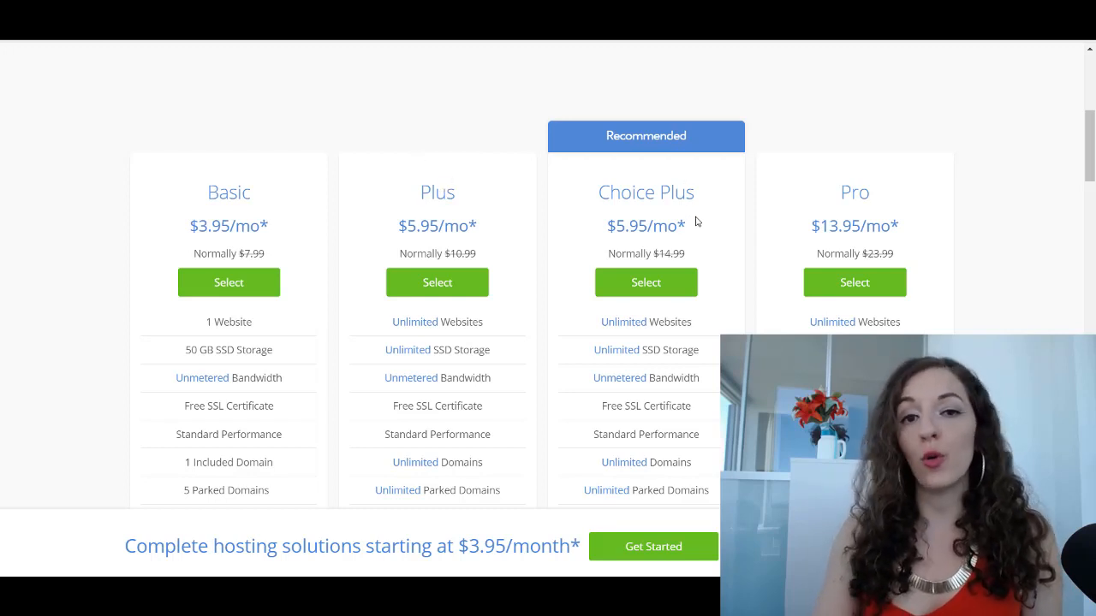
pyautogui.moveTo(684, 219)
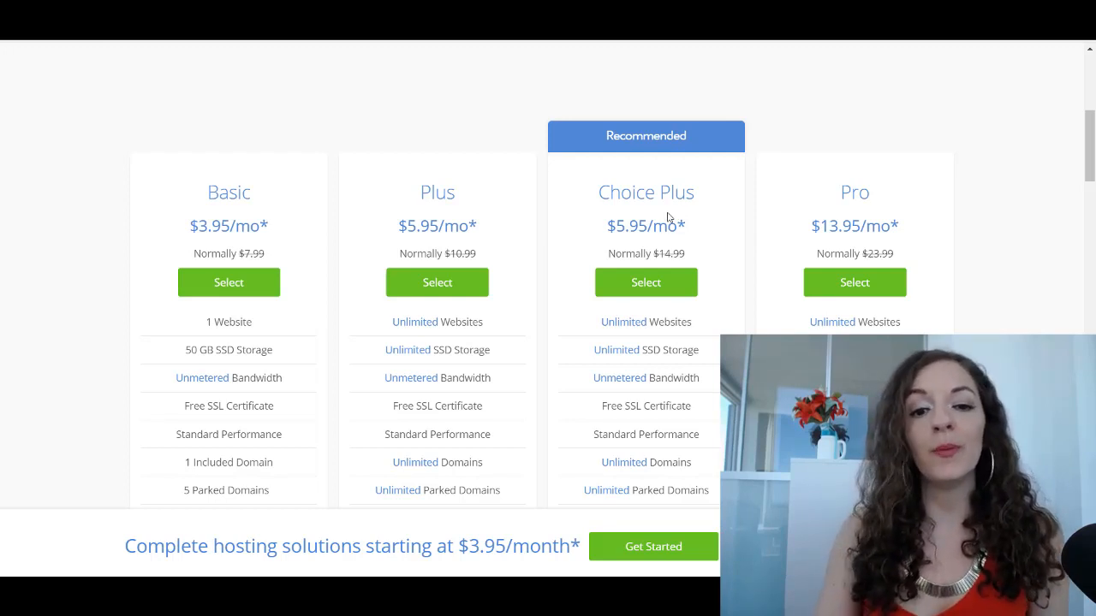
pyautogui.moveTo(582, 365)
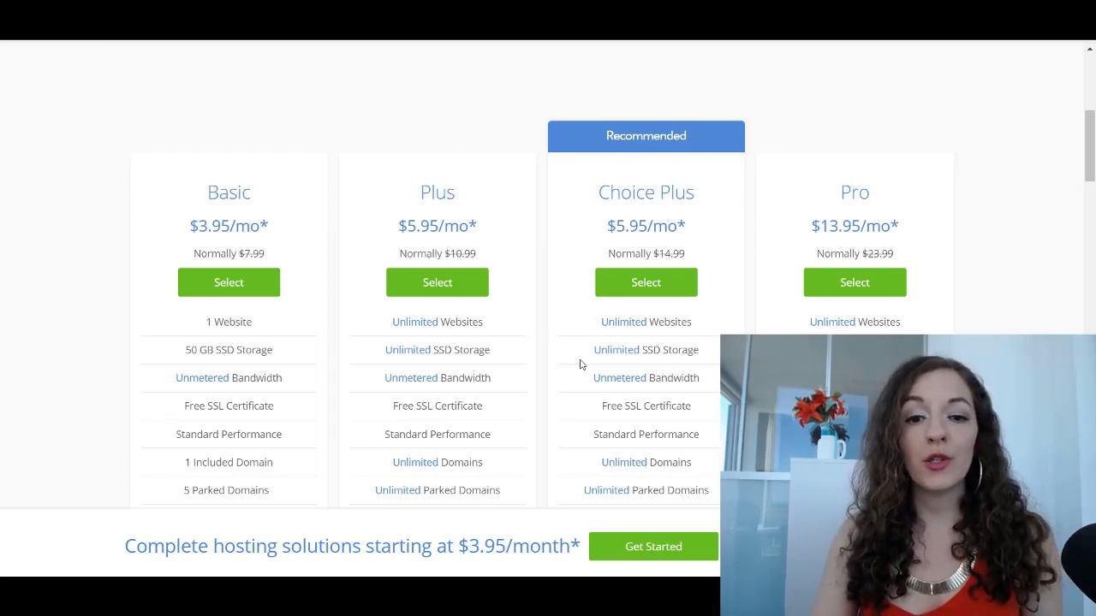
pyautogui.moveTo(556, 253)
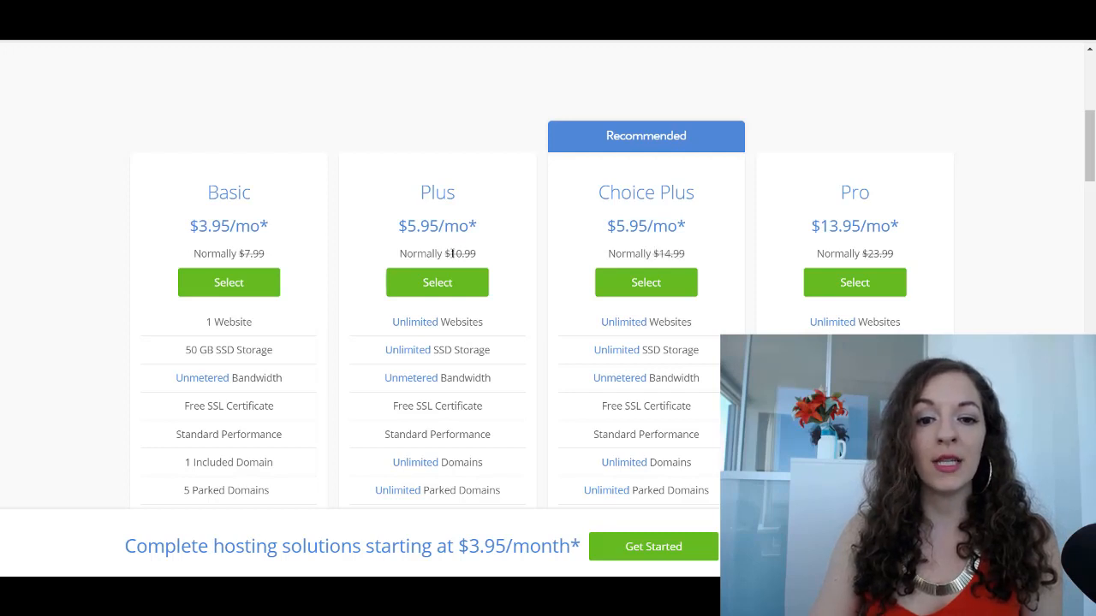
pyautogui.moveTo(715, 246)
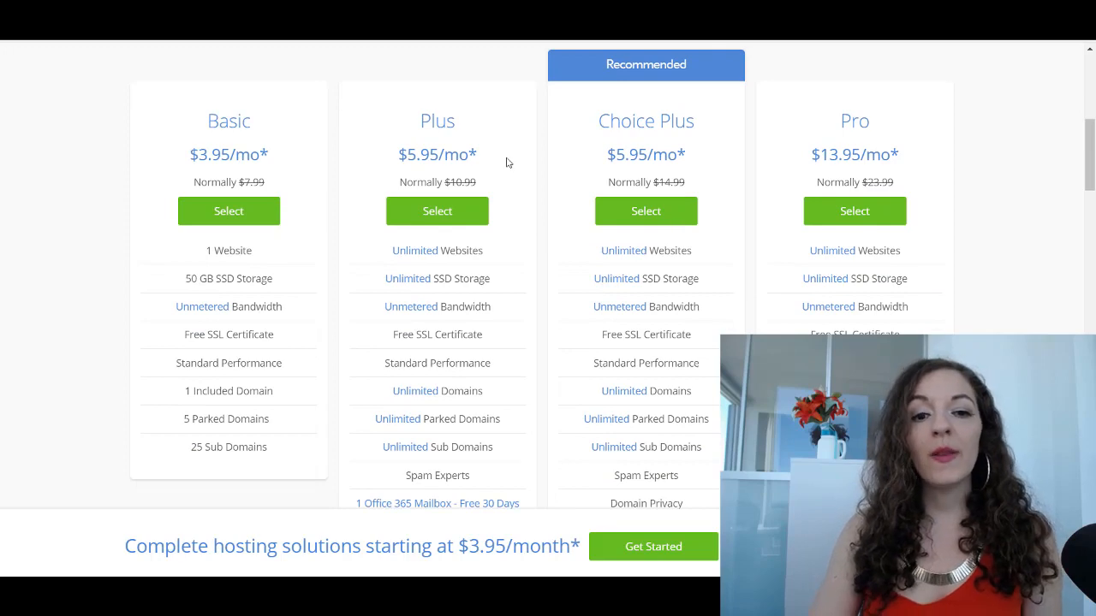
pyautogui.moveTo(424, 169)
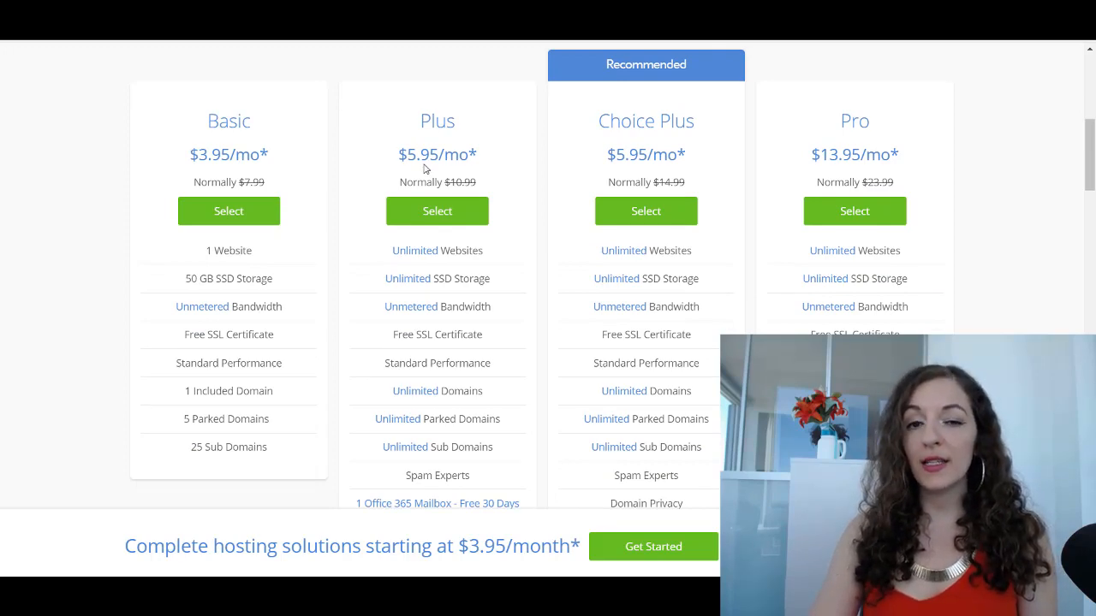
pyautogui.scroll(-3)
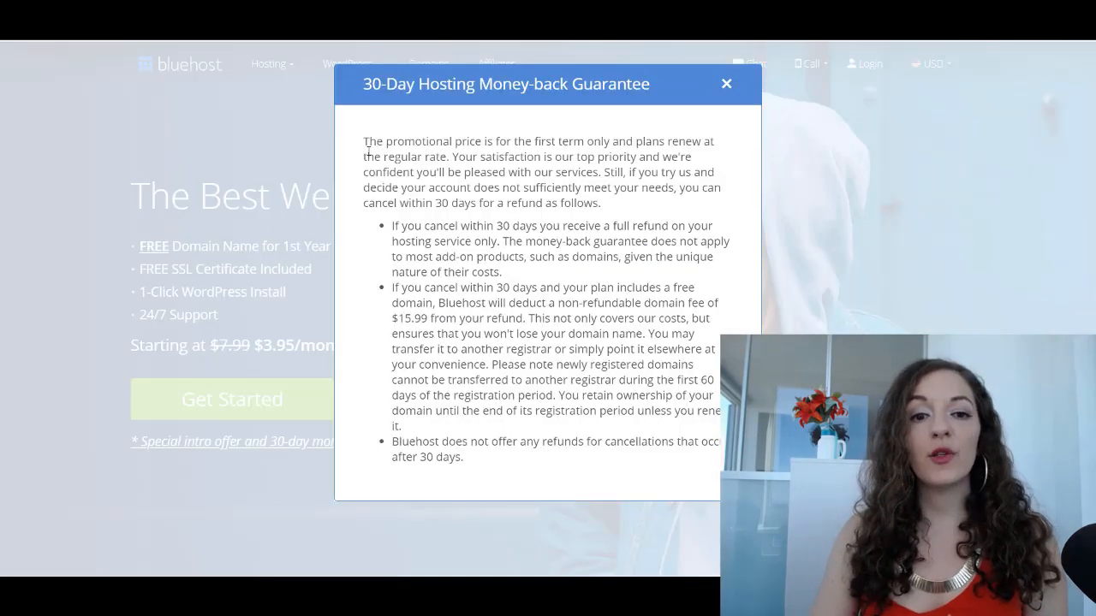
pyautogui.moveTo(363, 141); pyautogui.dragTo(618, 141)
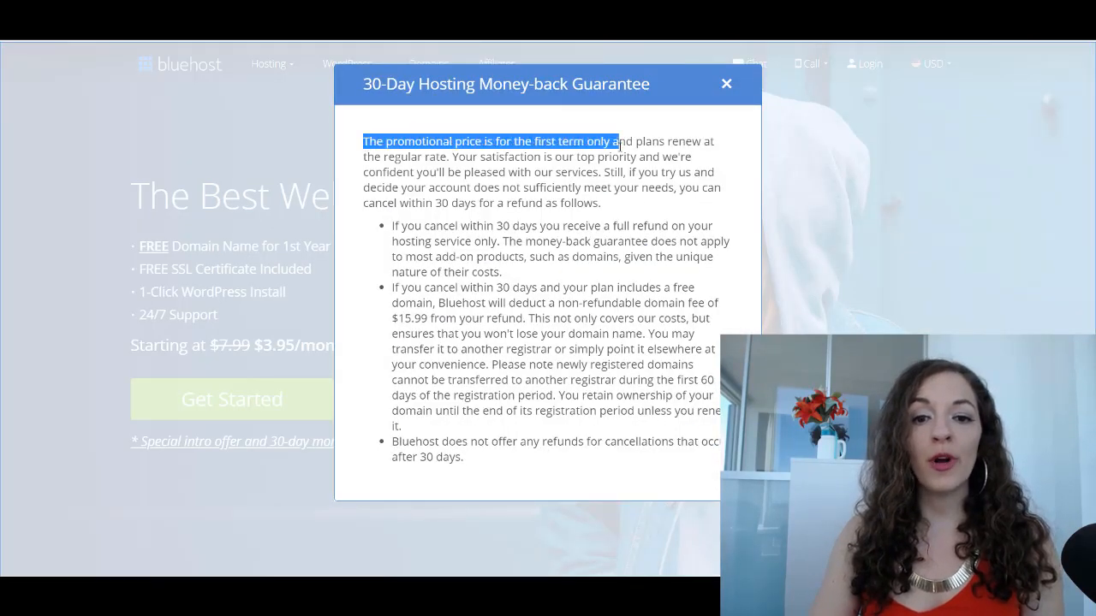
pyautogui.moveTo(615, 140); pyautogui.dragTo(615, 156)
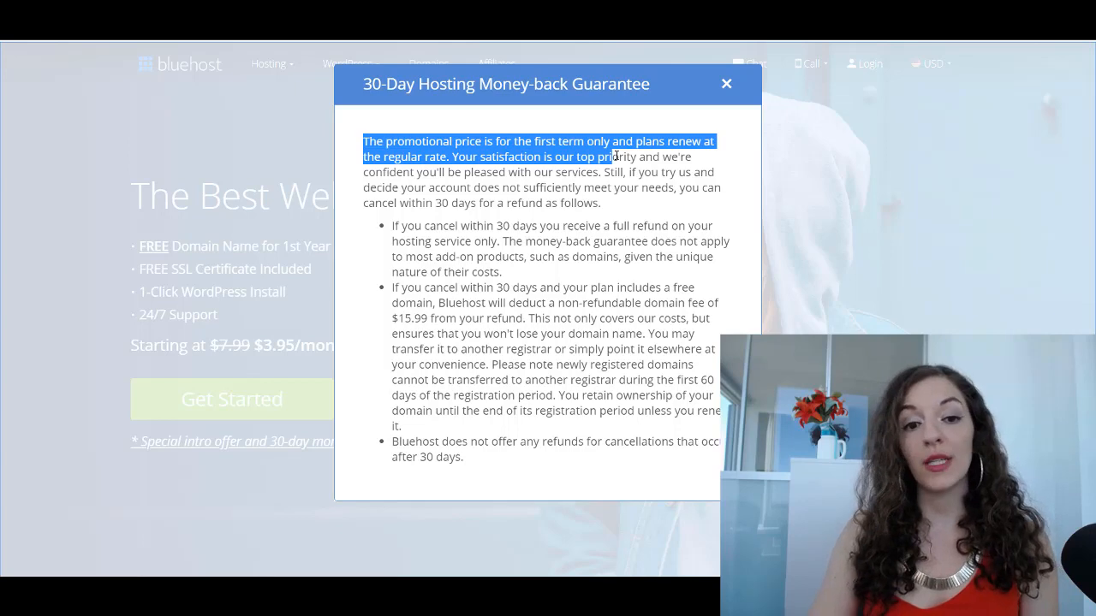
pyautogui.click(710, 113)
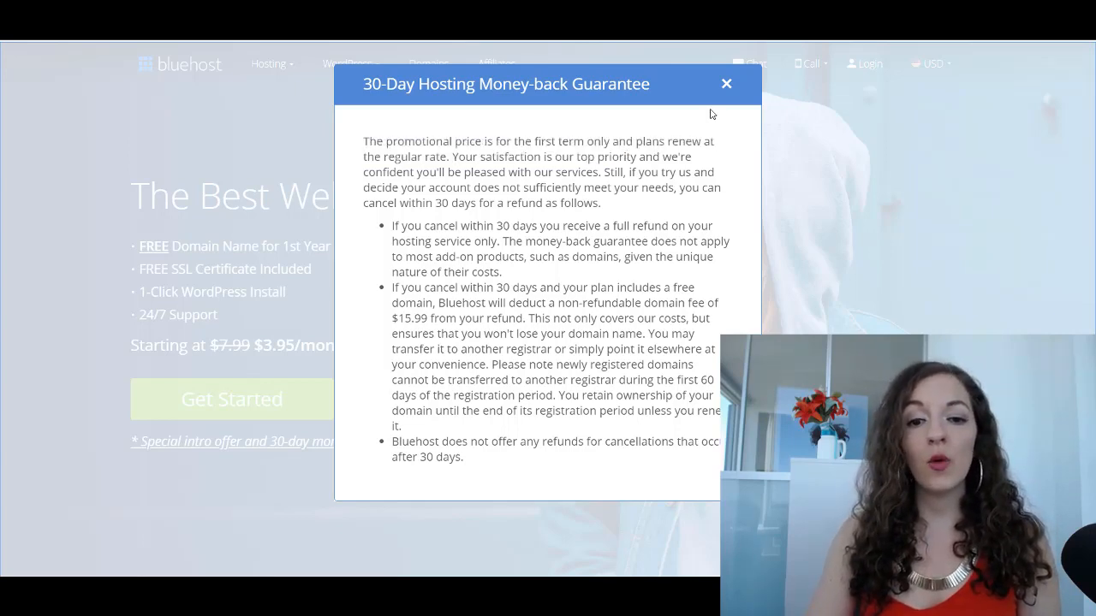
pyautogui.click(726, 83)
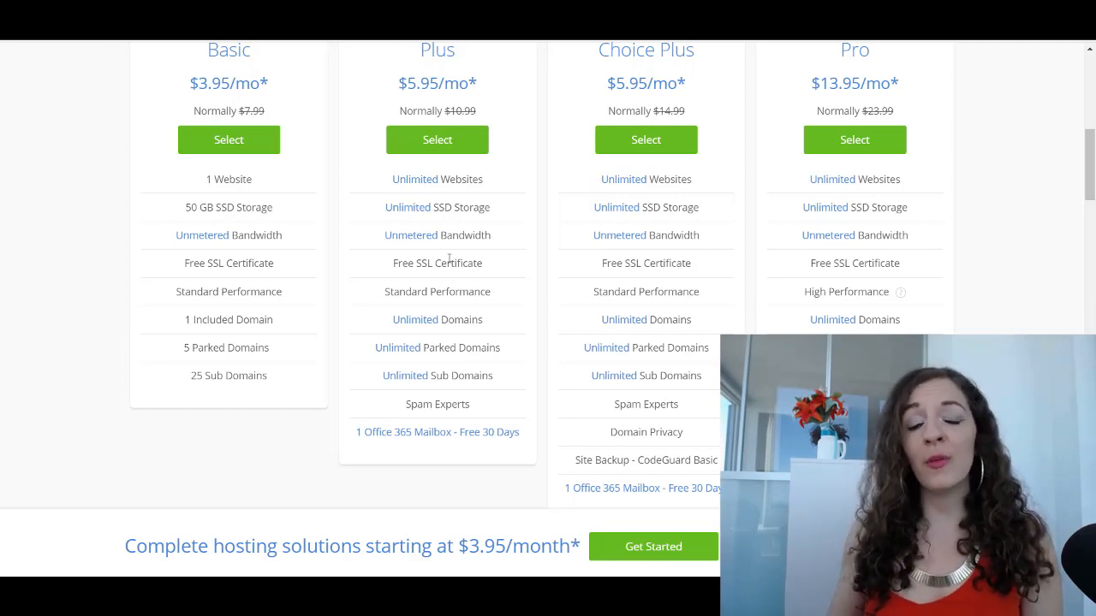
pyautogui.scroll(3)
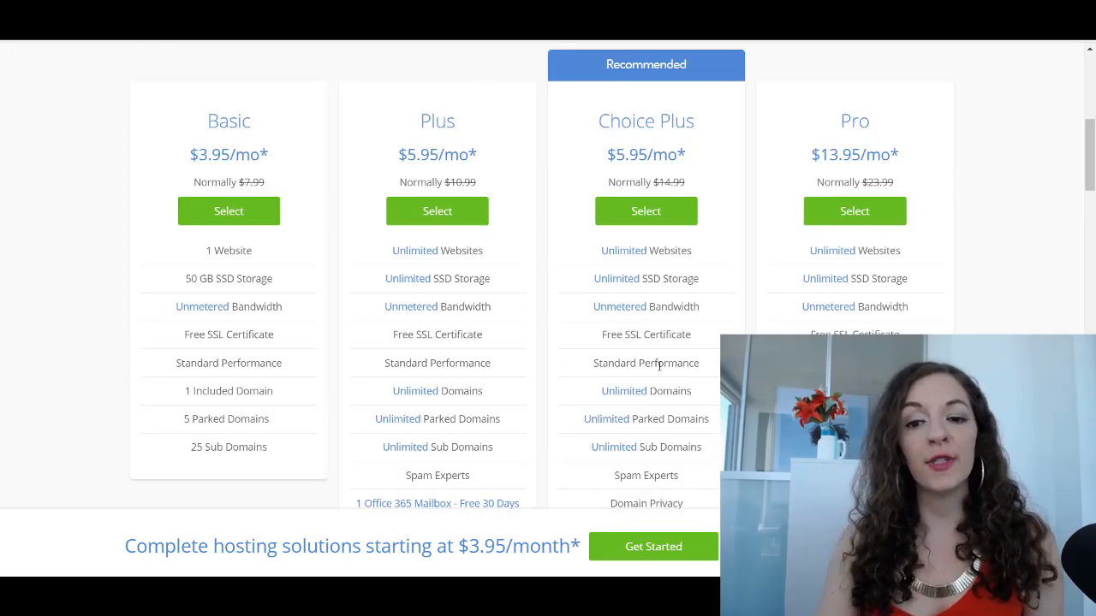
pyautogui.scroll(-3)
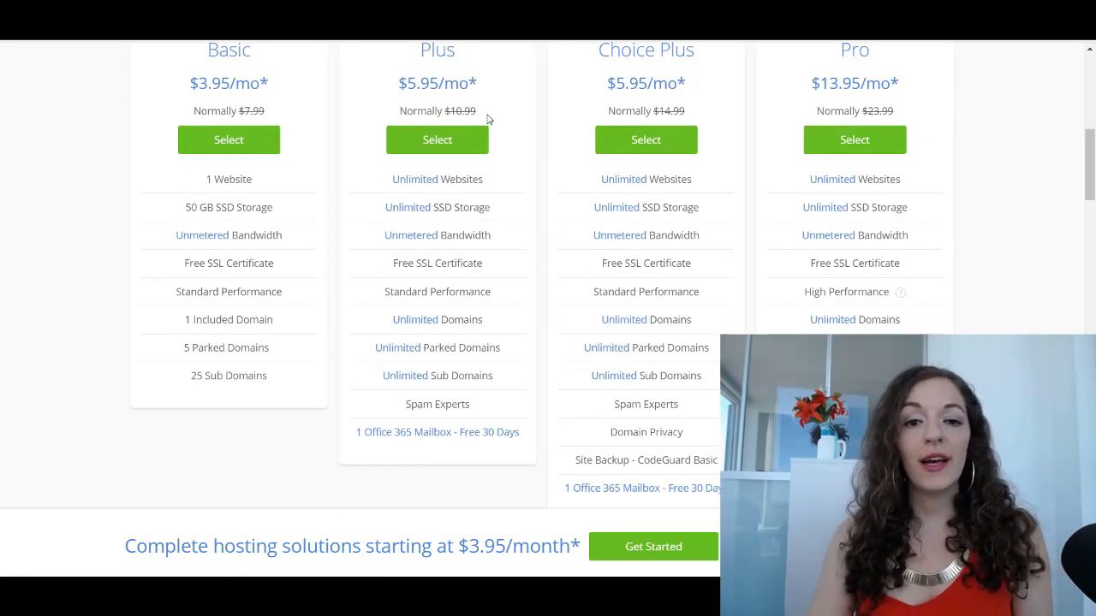
pyautogui.moveTo(380, 175)
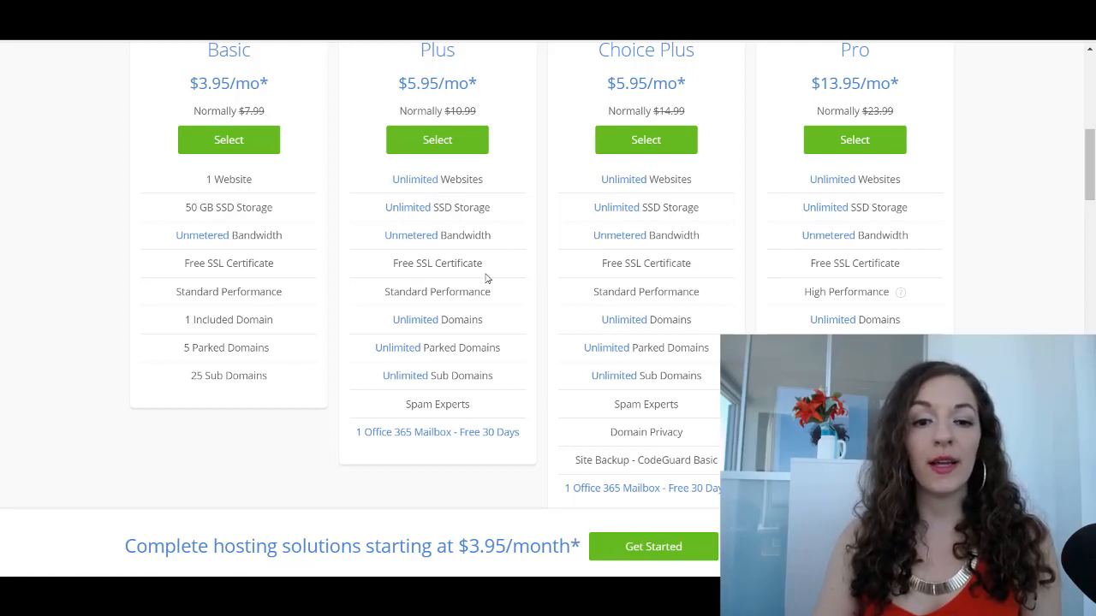
pyautogui.moveTo(620, 401)
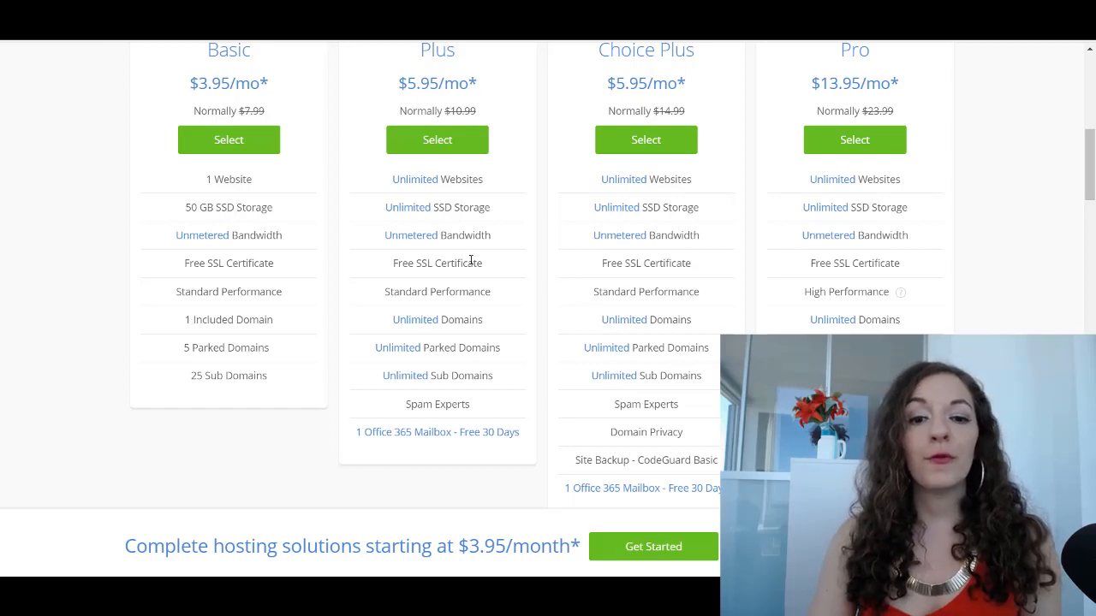
pyautogui.moveTo(320, 332)
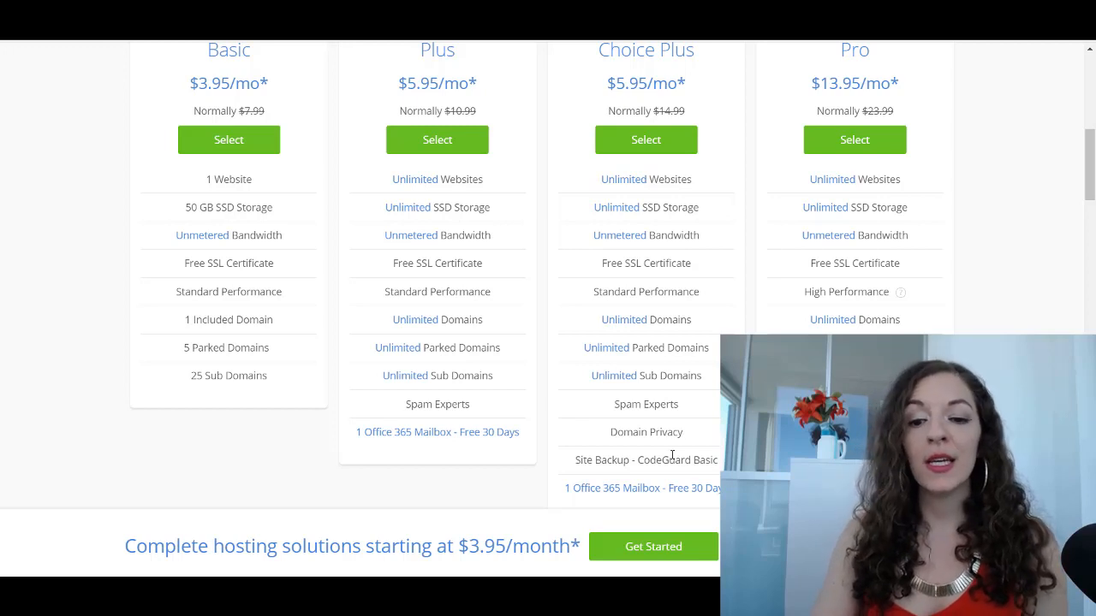
pyautogui.doubleClick(648, 431)
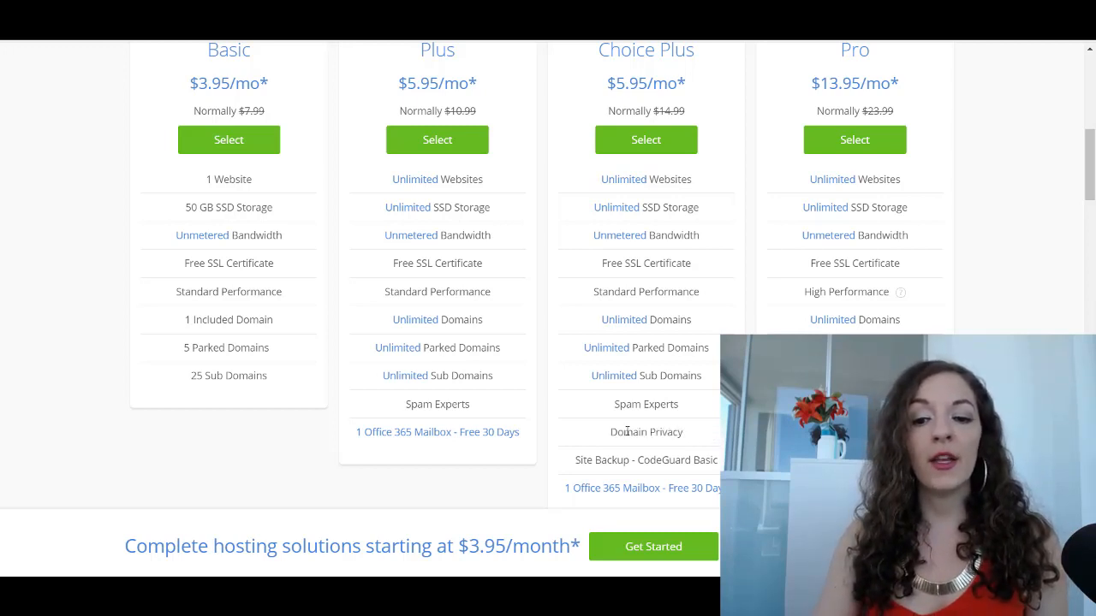
pyautogui.scroll(3)
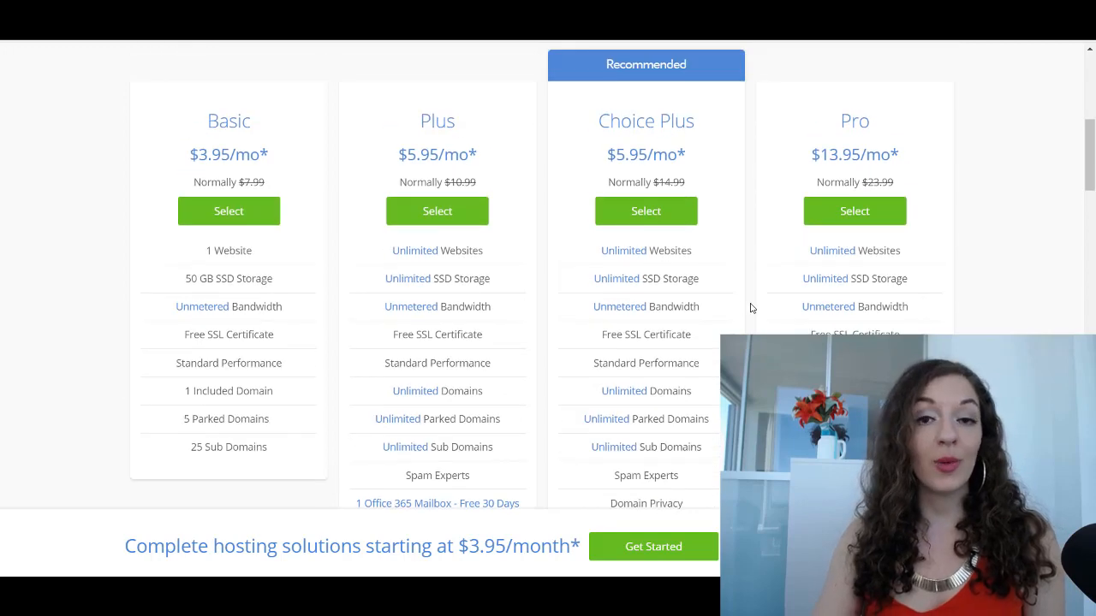
pyautogui.scroll(-3)
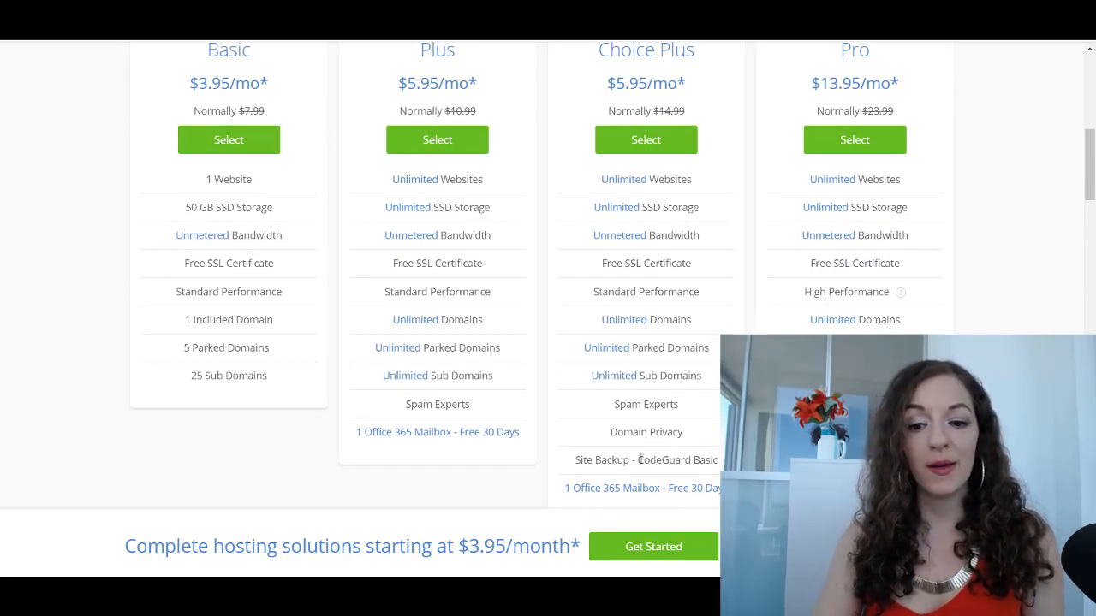
pyautogui.doubleClick(637, 459)
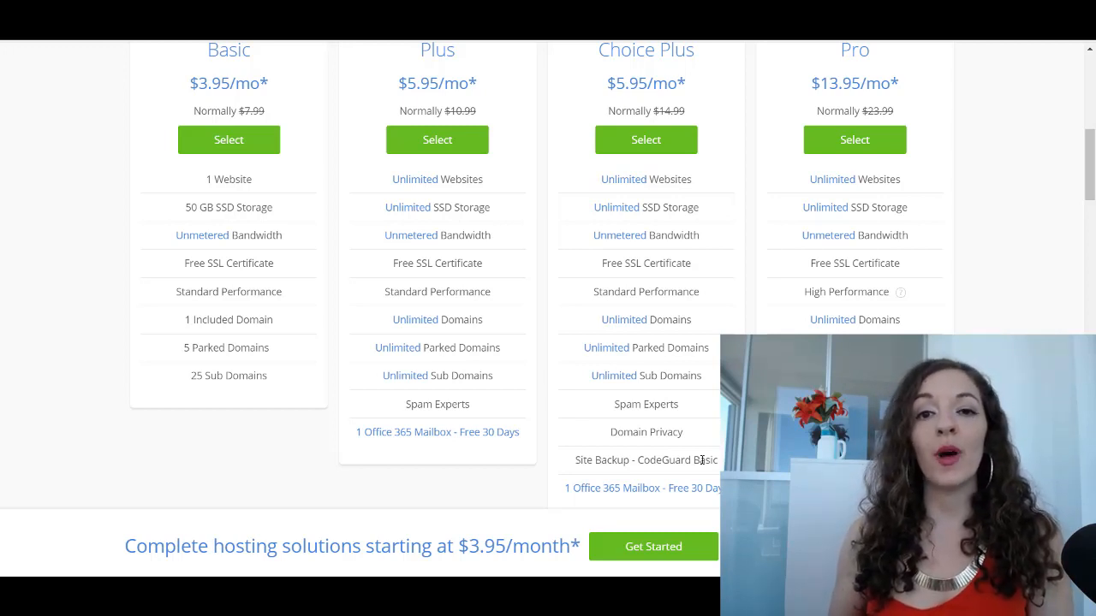
pyautogui.moveTo(658, 455)
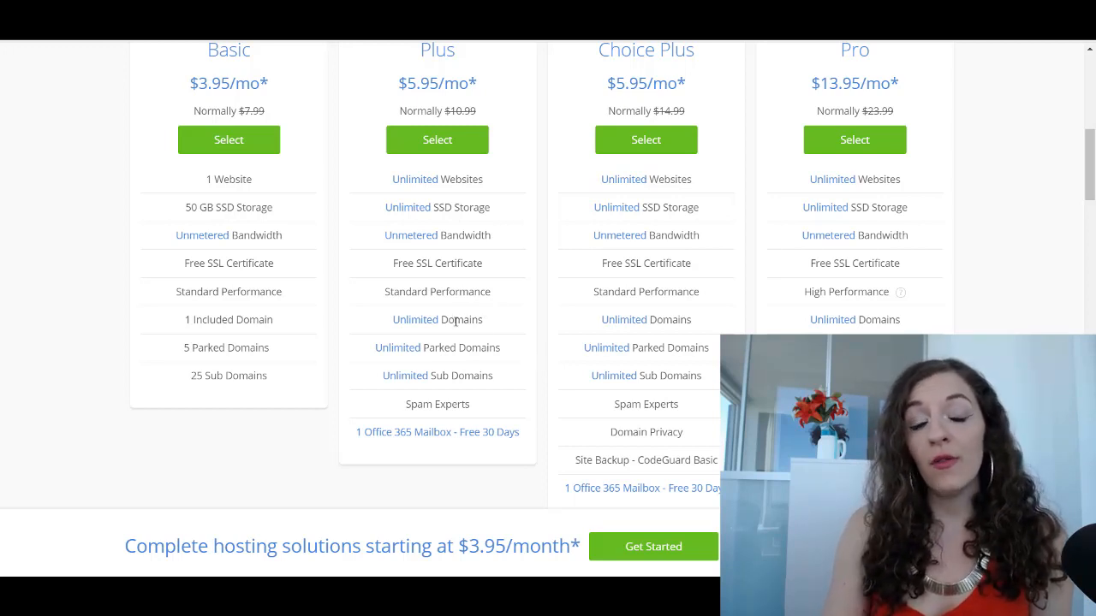
pyautogui.moveTo(562, 317)
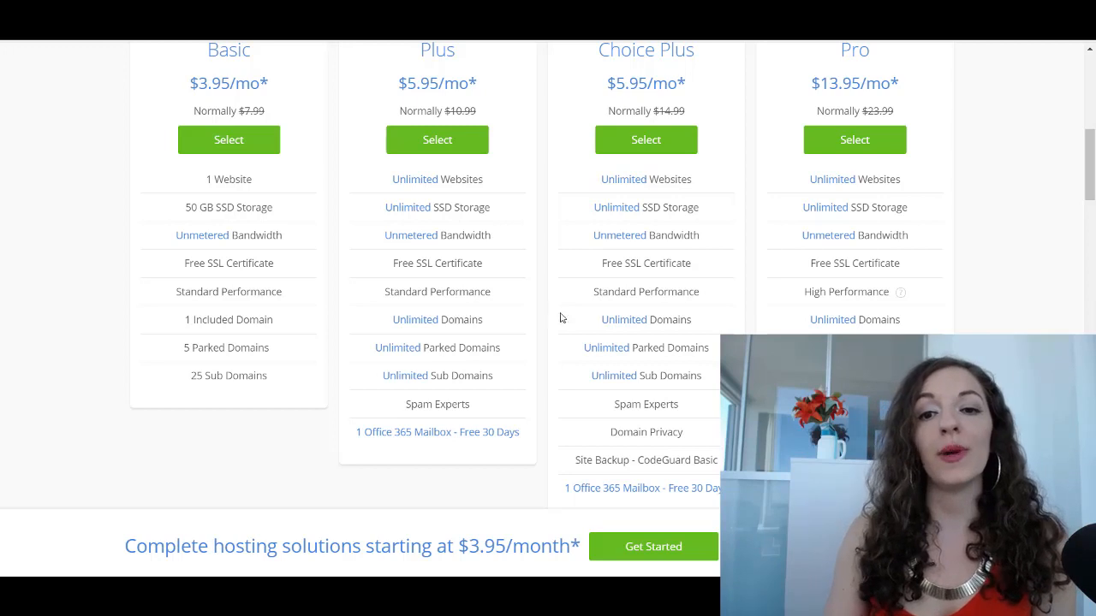
pyautogui.moveTo(479, 248)
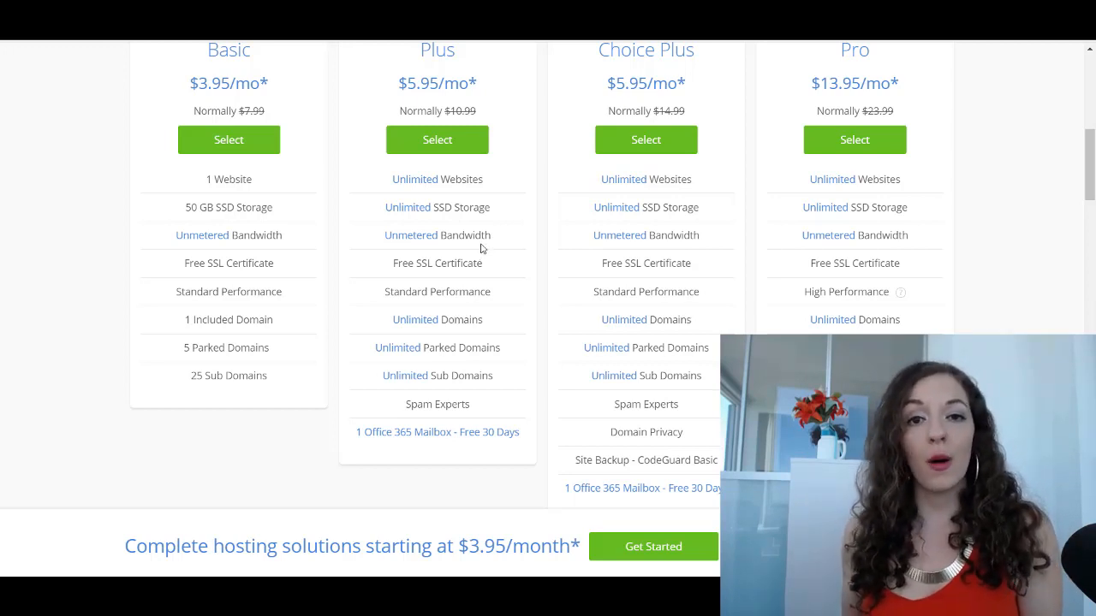
pyautogui.moveTo(483, 284)
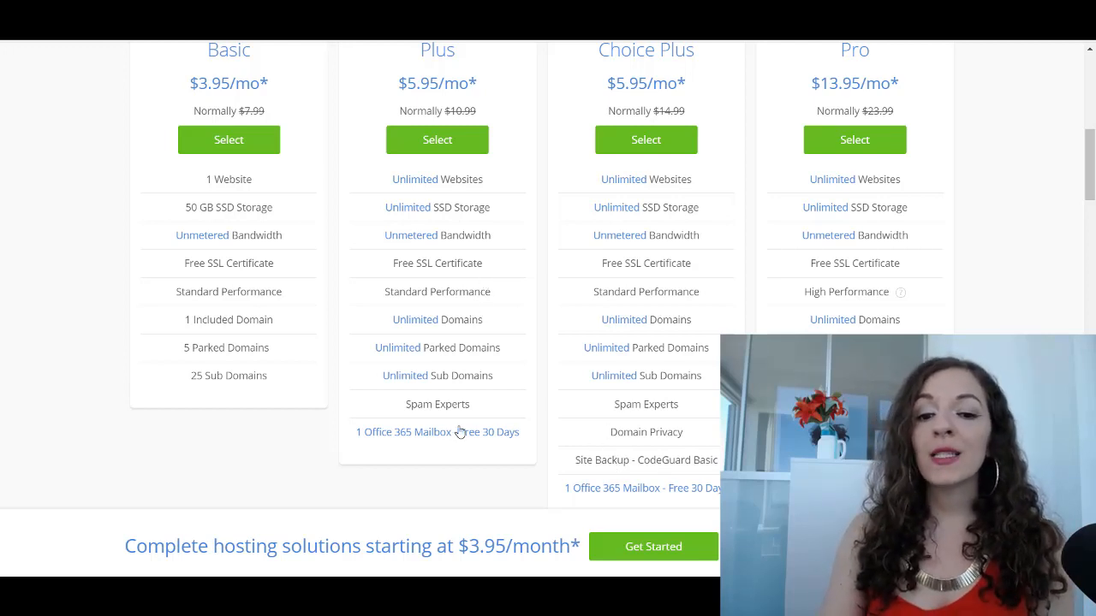
pyautogui.scroll(3)
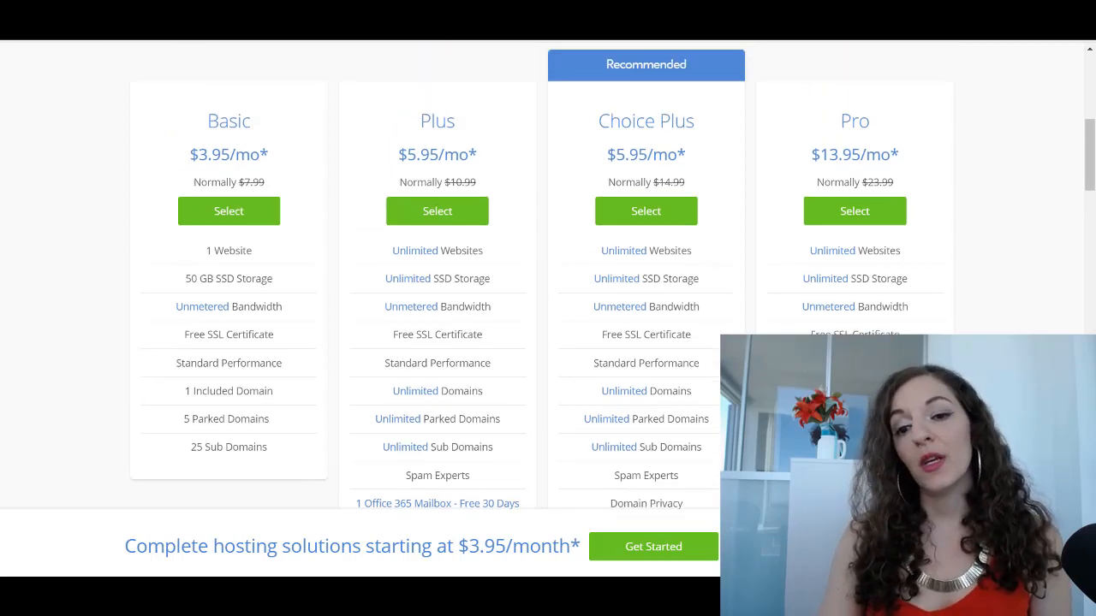
pyautogui.moveTo(861, 84)
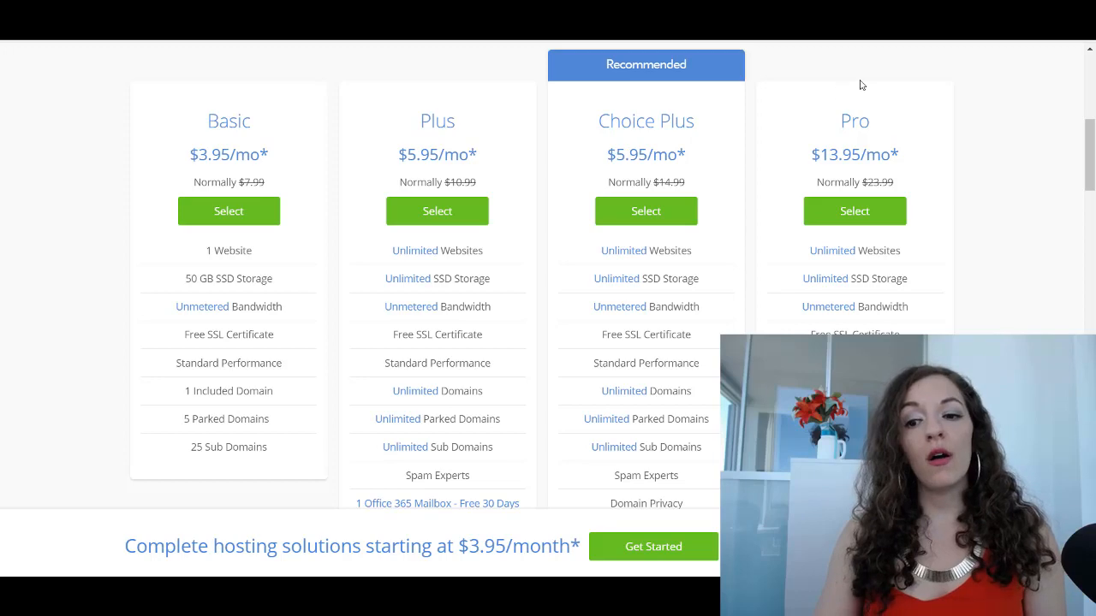
pyautogui.scroll(-3)
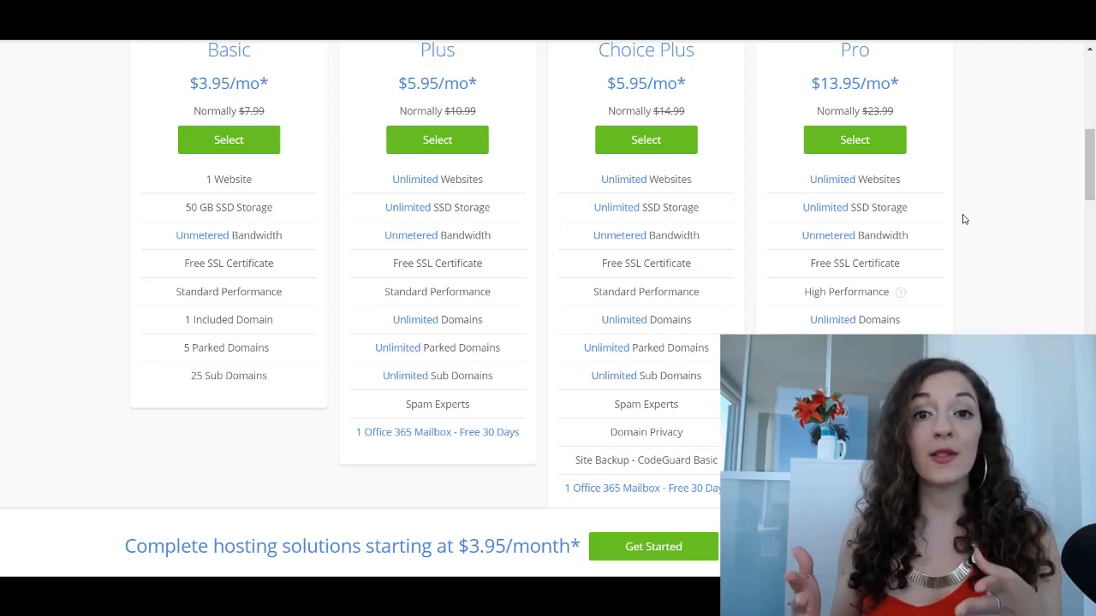
pyautogui.scroll(3)
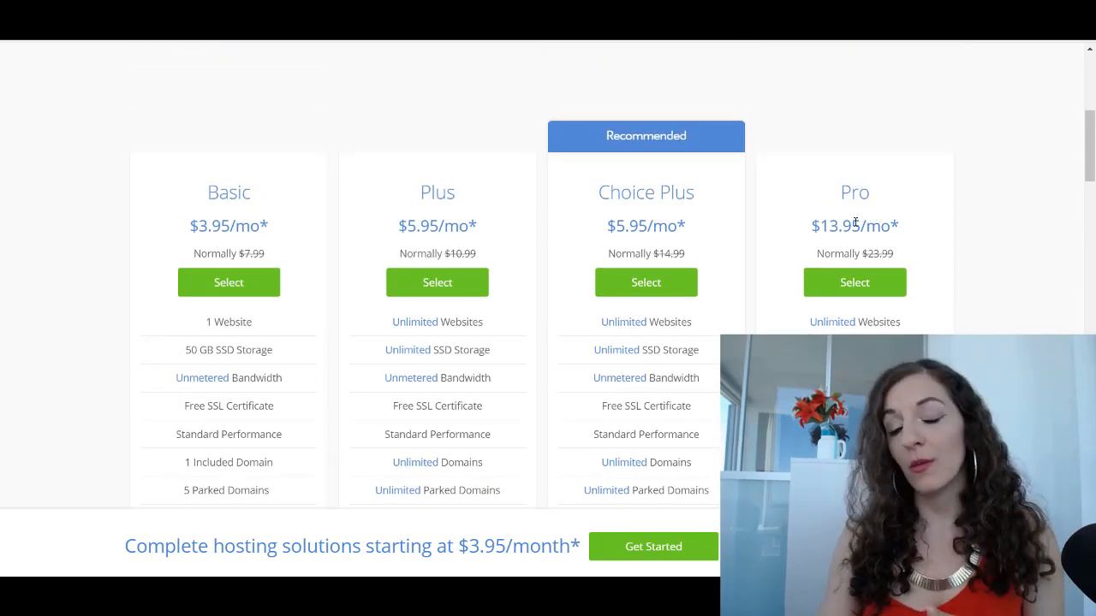
pyautogui.scroll(-3)
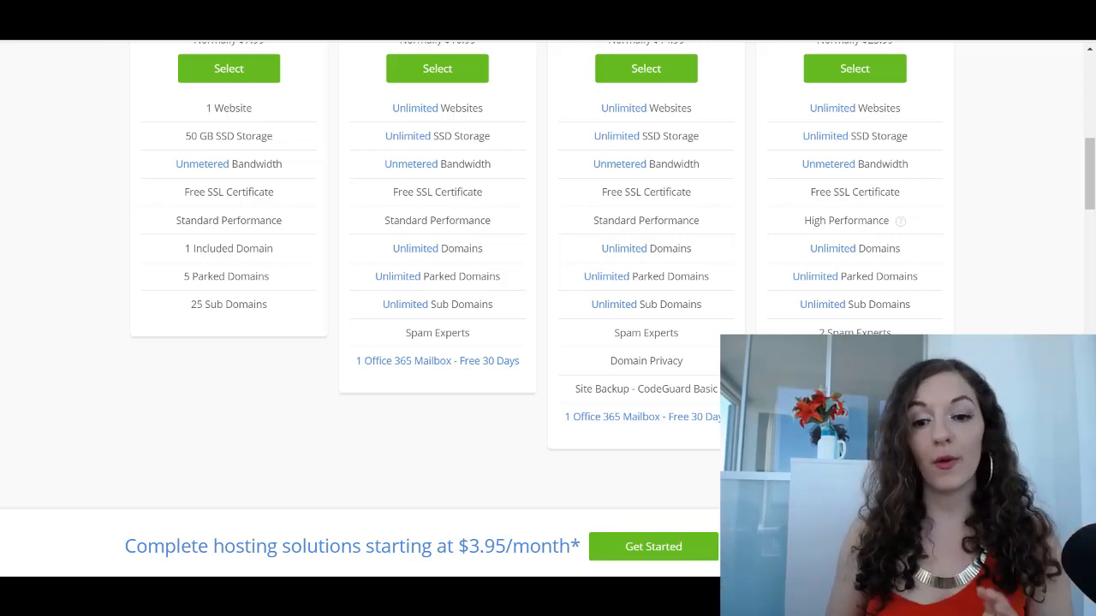
pyautogui.scroll(3)
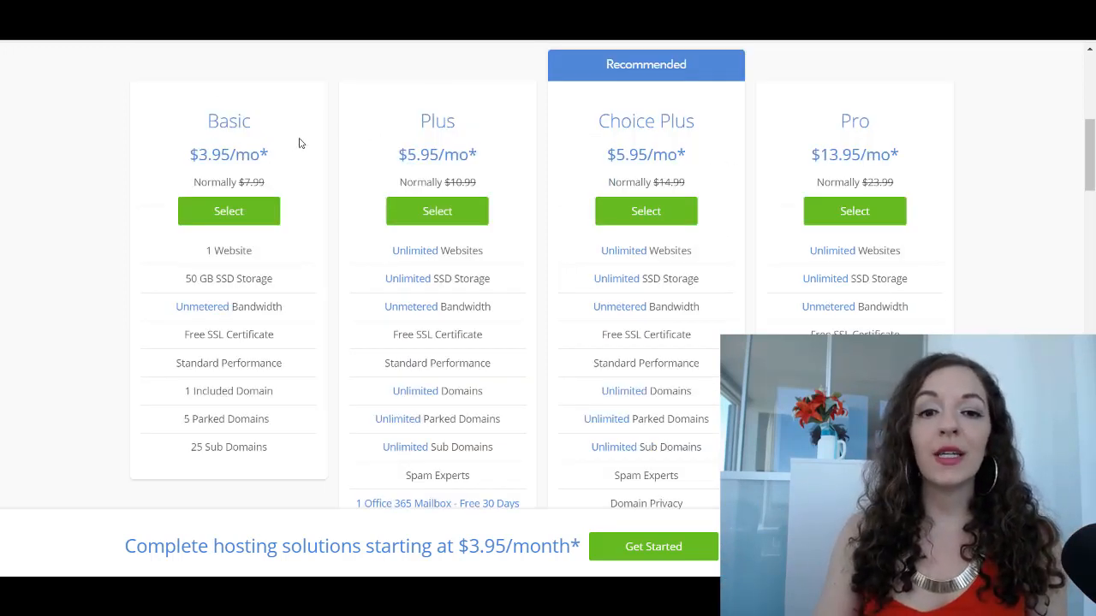
pyautogui.moveTo(229, 206)
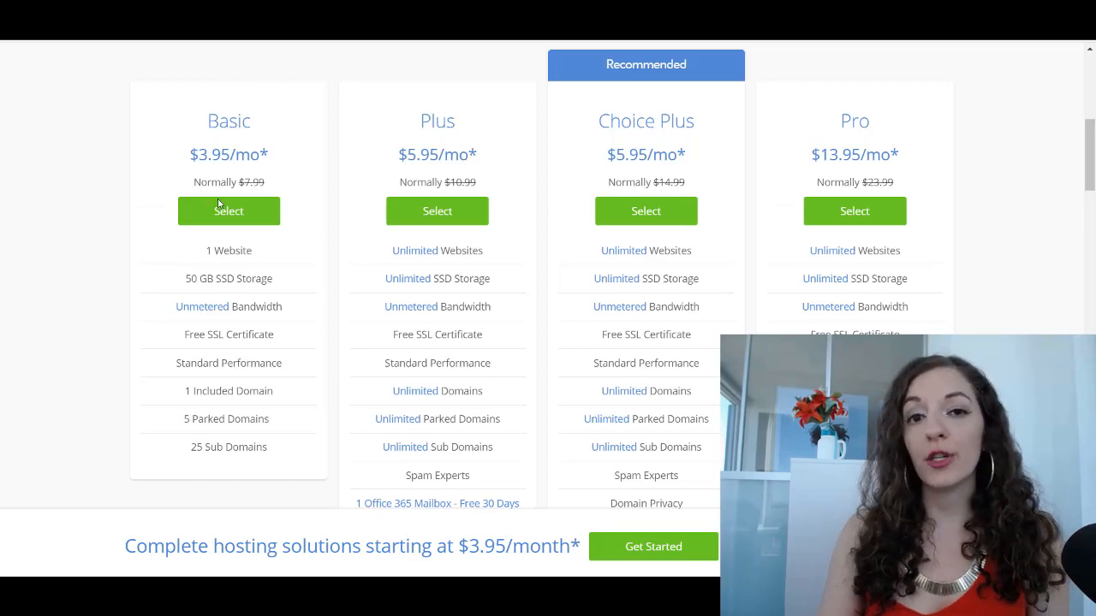
pyautogui.scroll(-3)
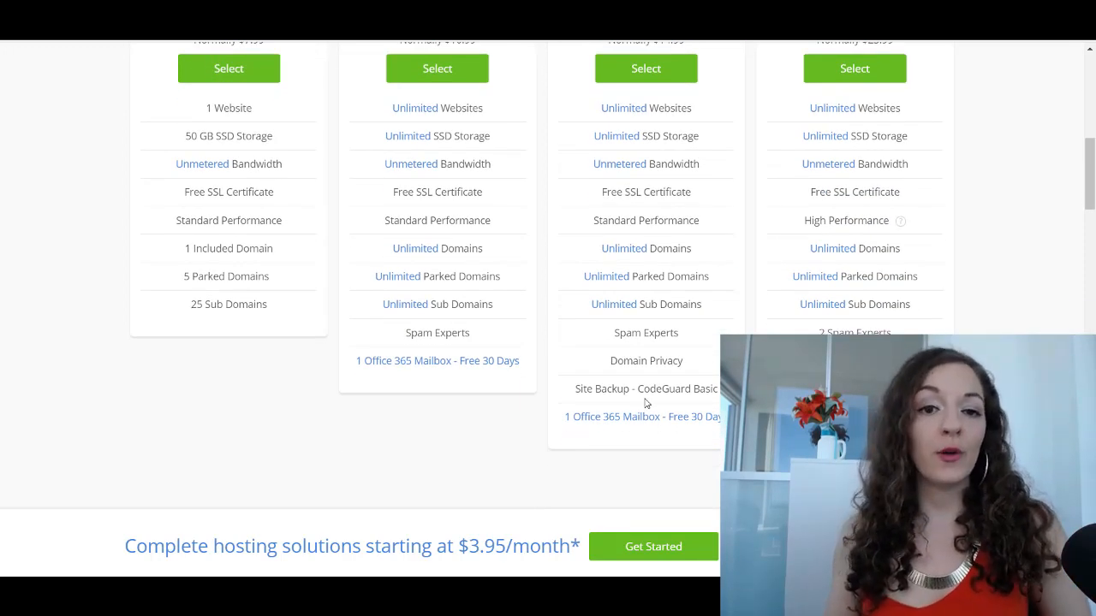
pyautogui.scroll(3)
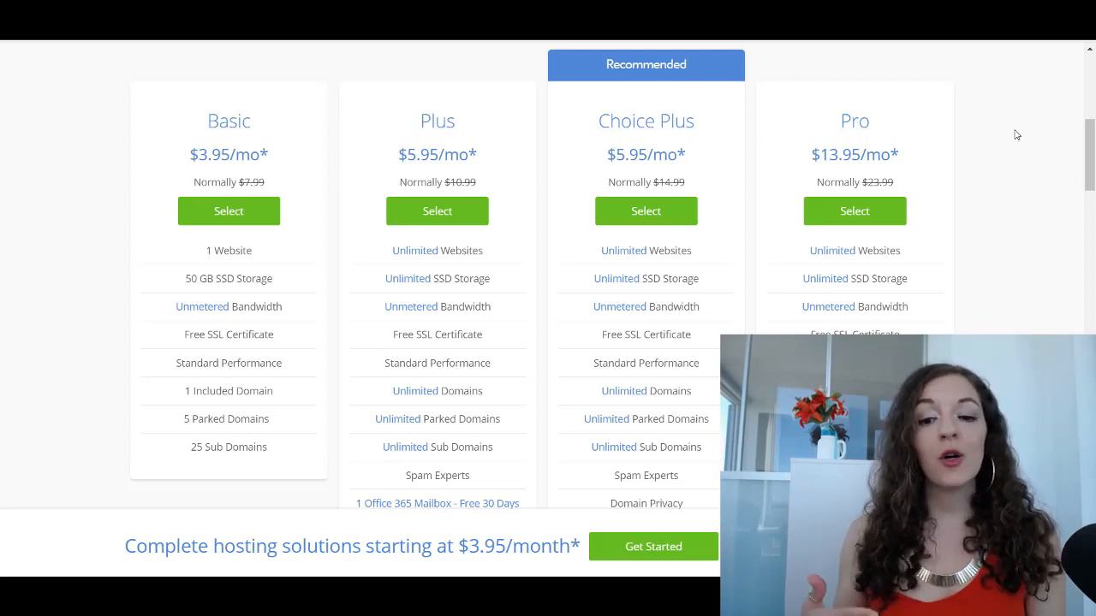
pyautogui.moveTo(1044, 264)
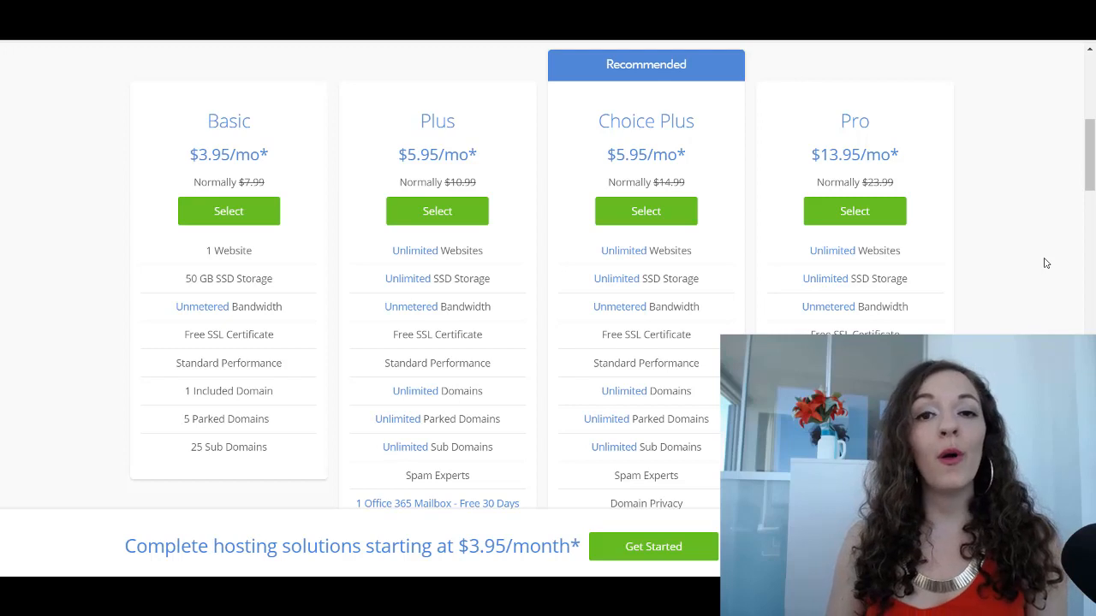
pyautogui.moveTo(1014, 201)
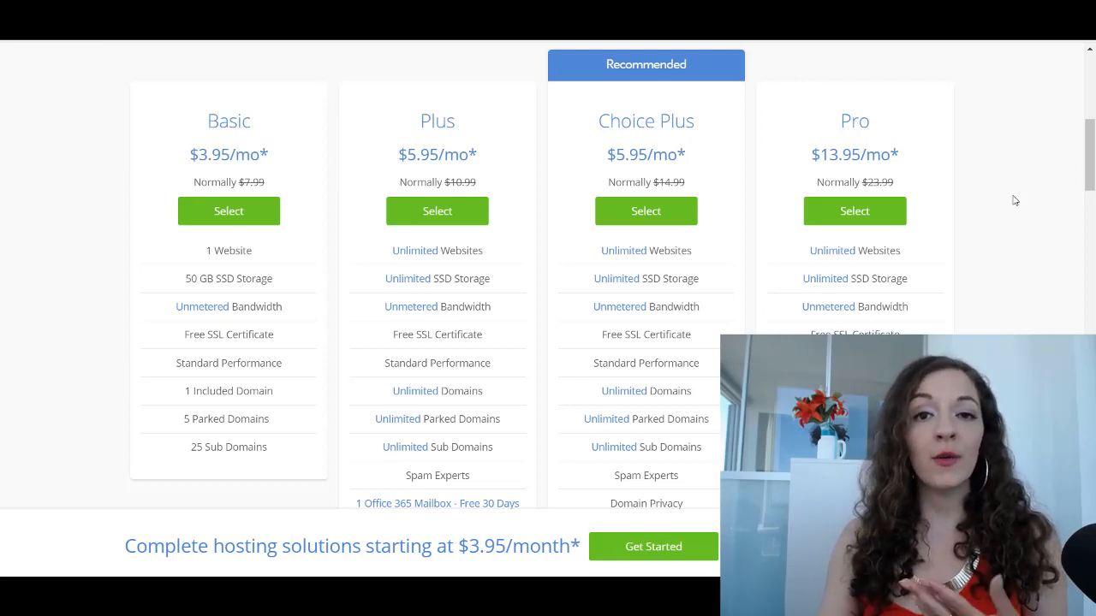